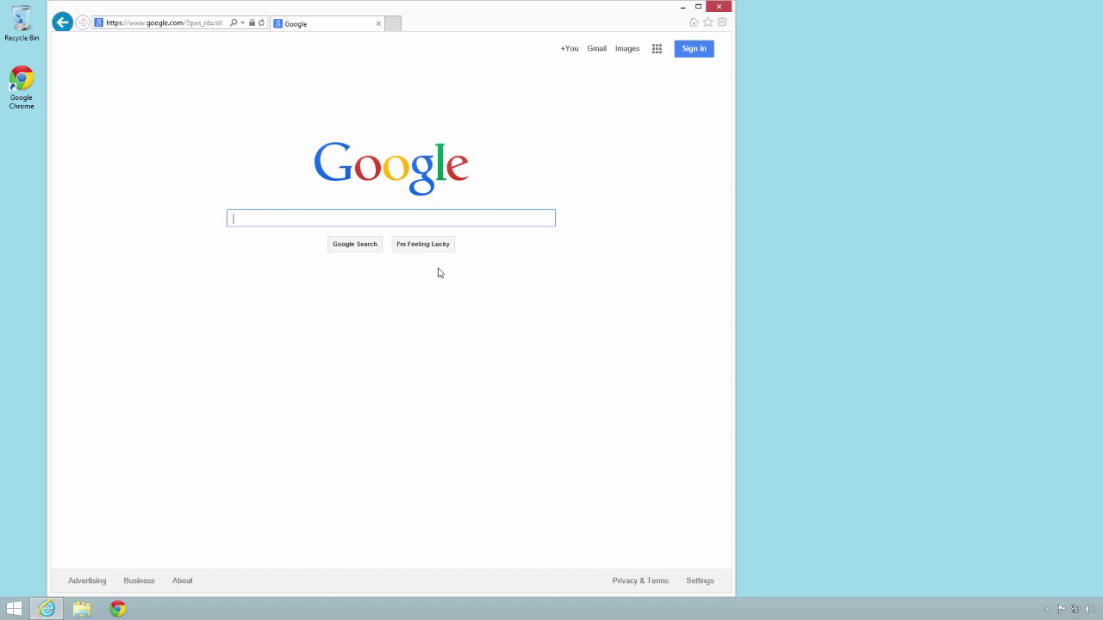
Step: Navigate the browser to dev.mysql.com/downloads, the MySQL Community Downloads page
left_click(162, 23)
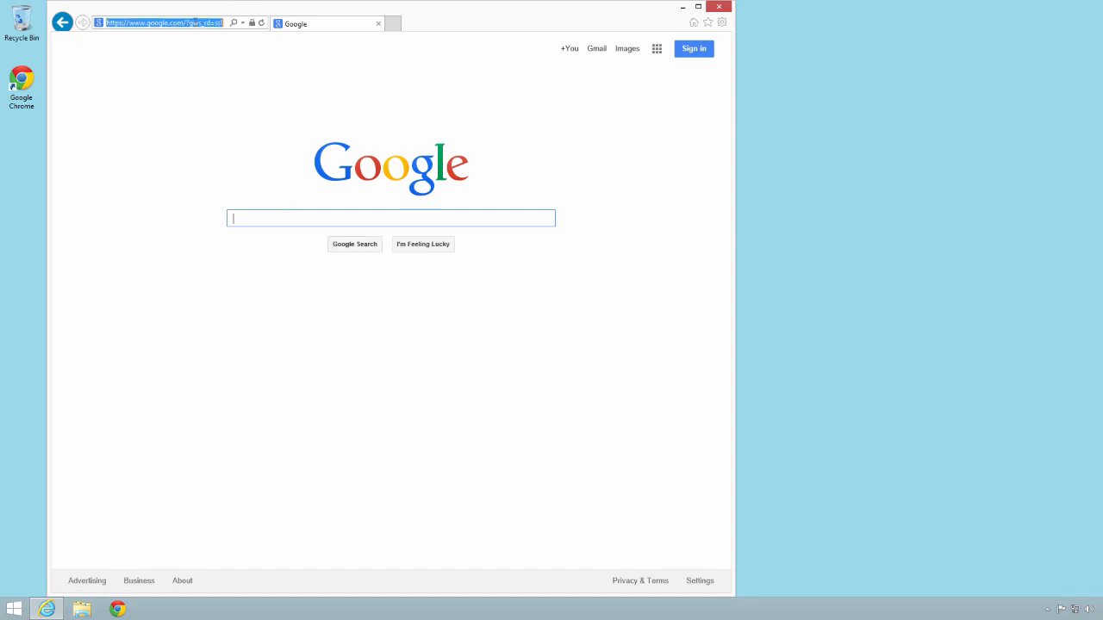
left_click(159, 23)
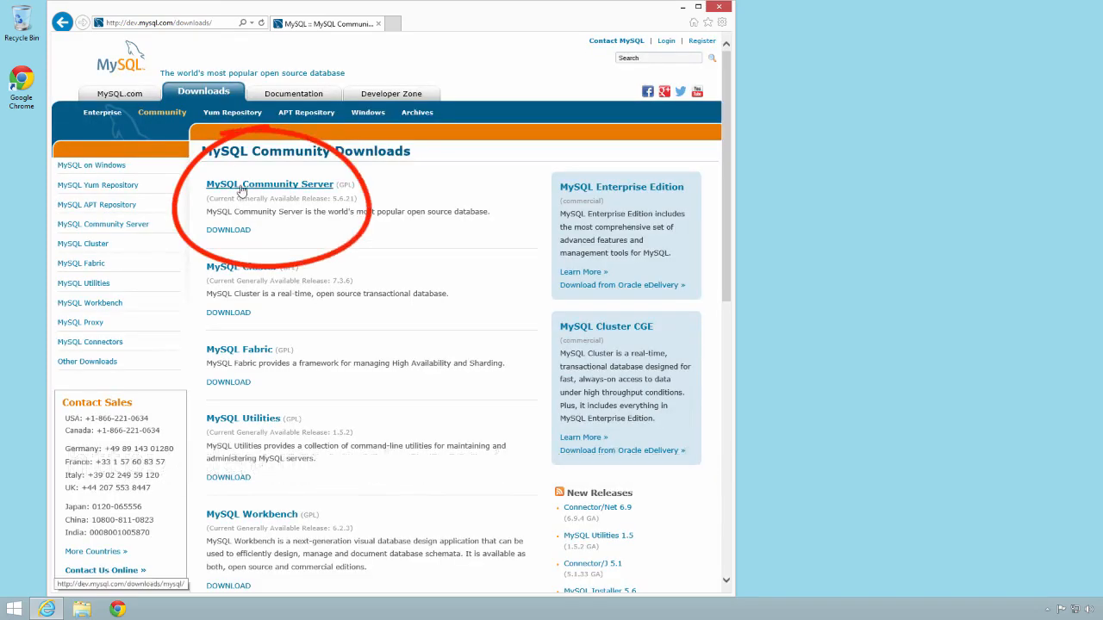
Step: Go through MySQL Community Server to MySQL Installer 5.6 and pick the 1.4M web installer download
left_click(269, 183)
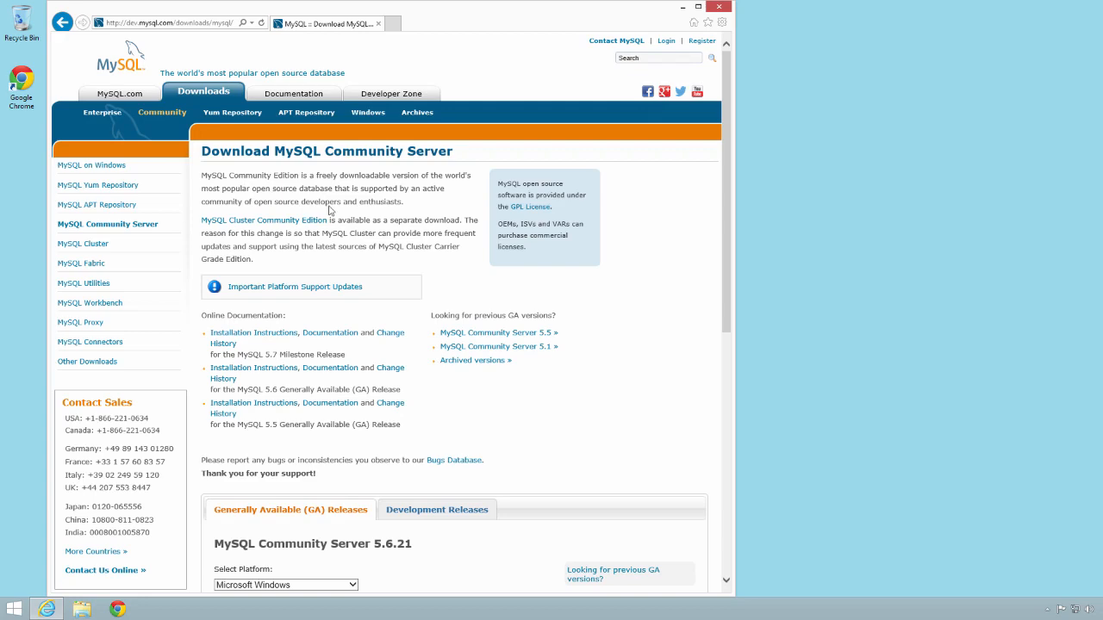
scroll("down", 3)
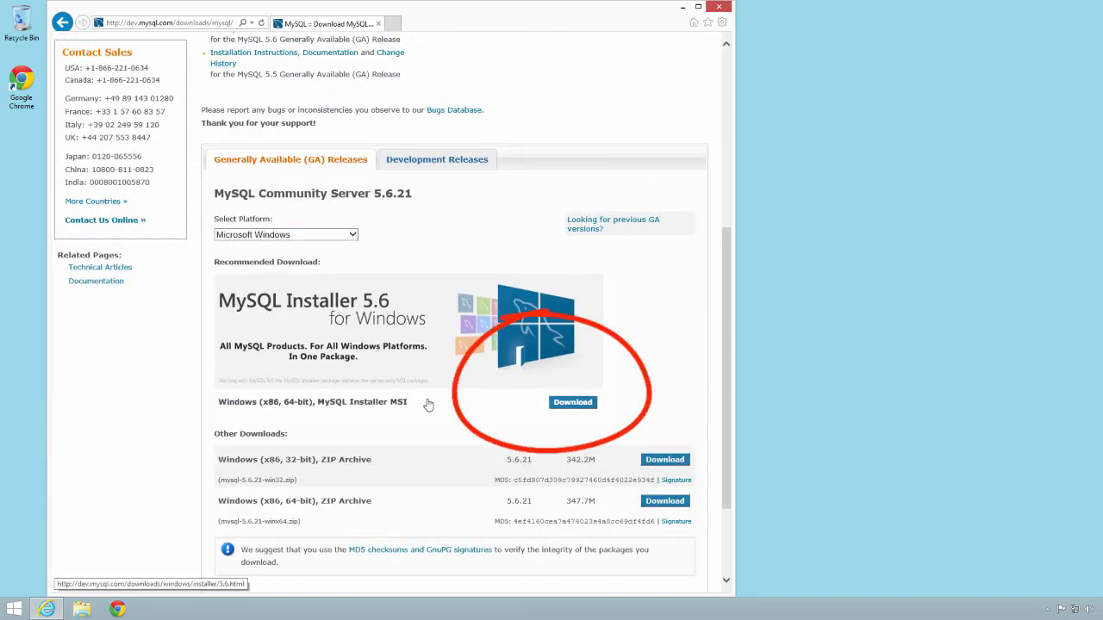
mouse_move(572, 403)
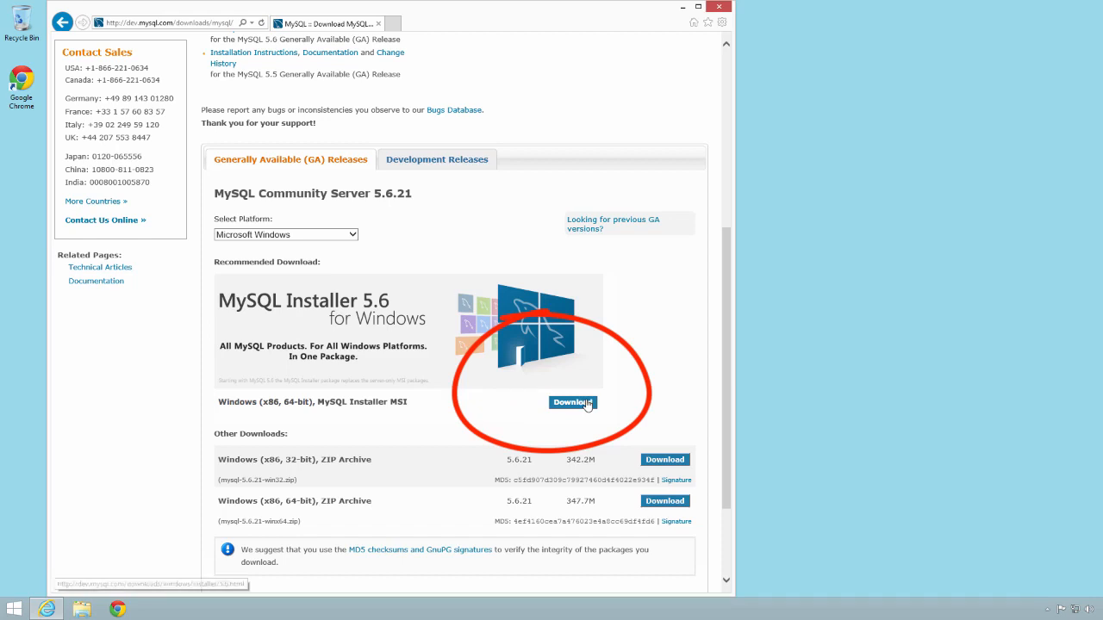
left_click(572, 404)
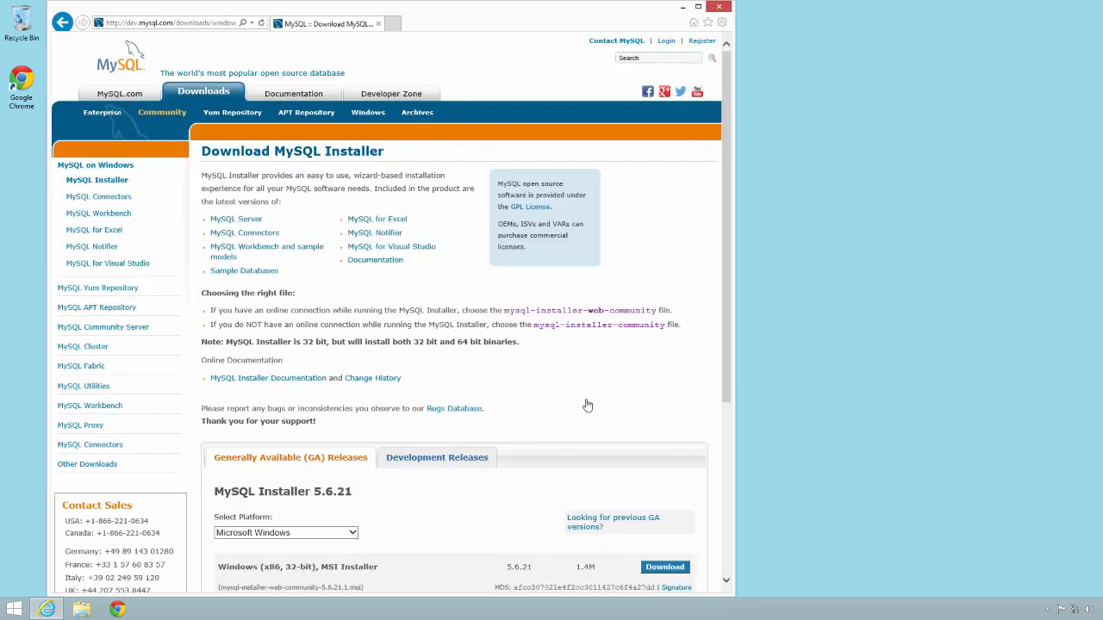
scroll("down", 3)
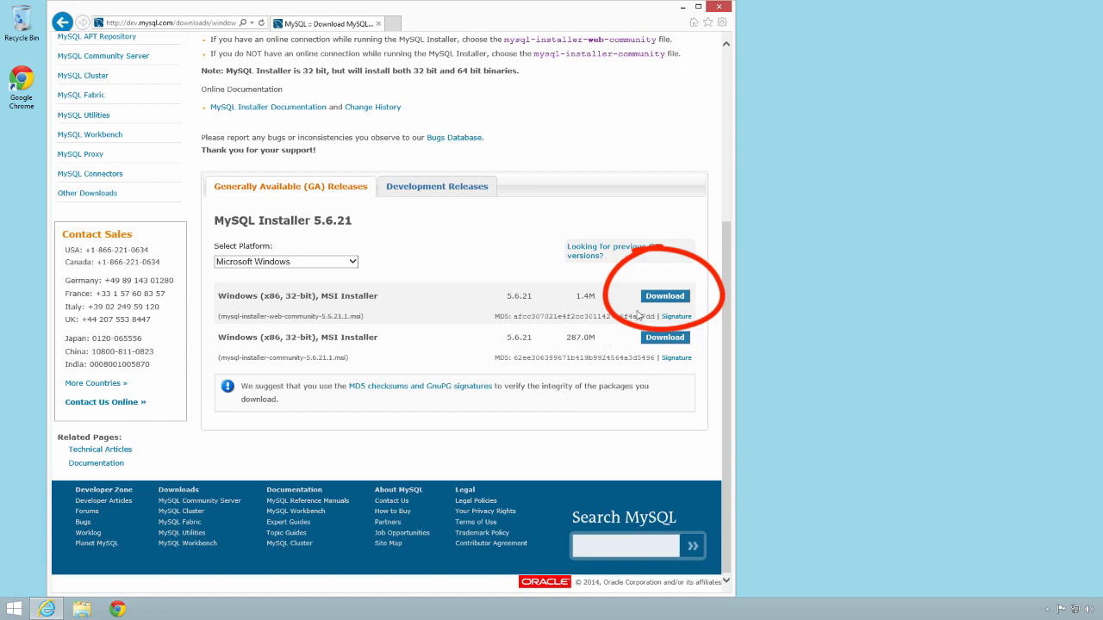
mouse_move(665, 297)
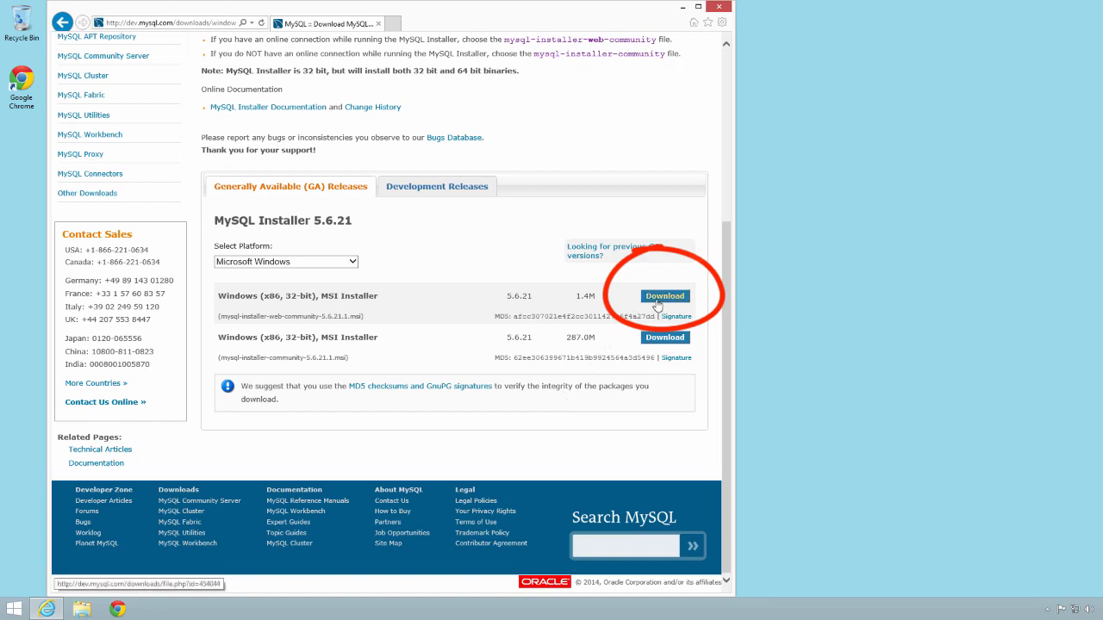
left_click(665, 297)
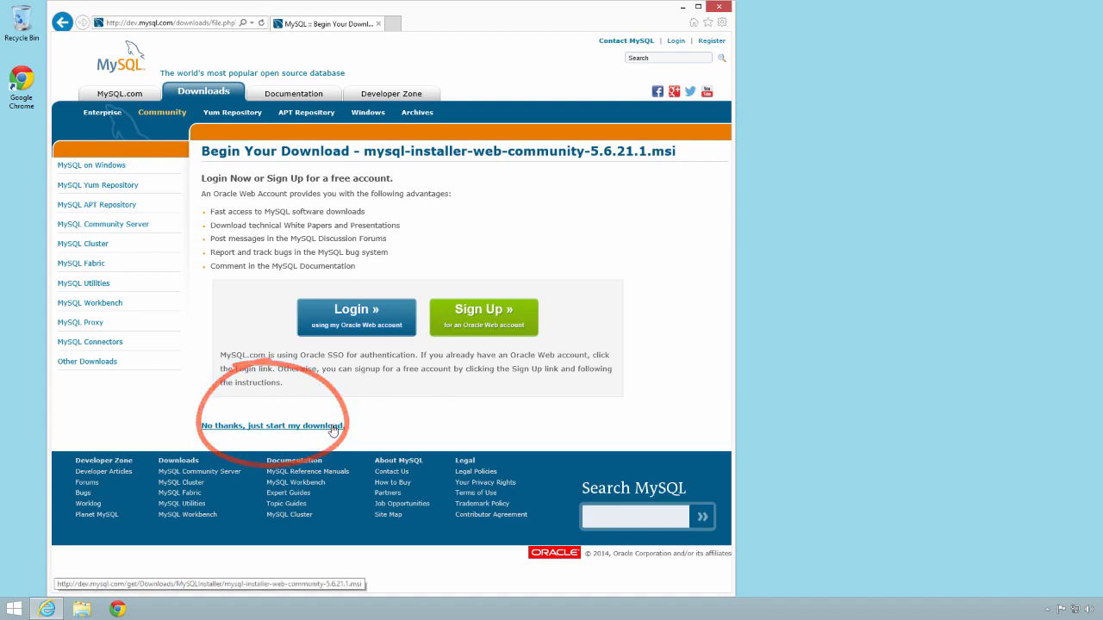
Step: Start the mysql-installer-web-community-5.6.21.1.msi download without signing in and save it locally
left_click(272, 426)
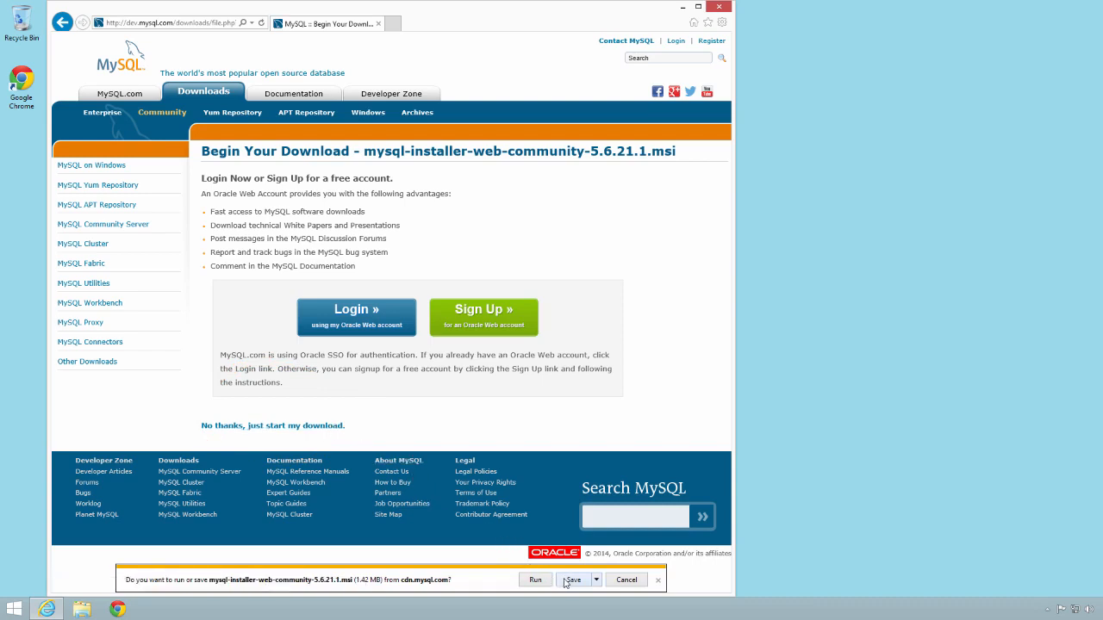
left_click(572, 579)
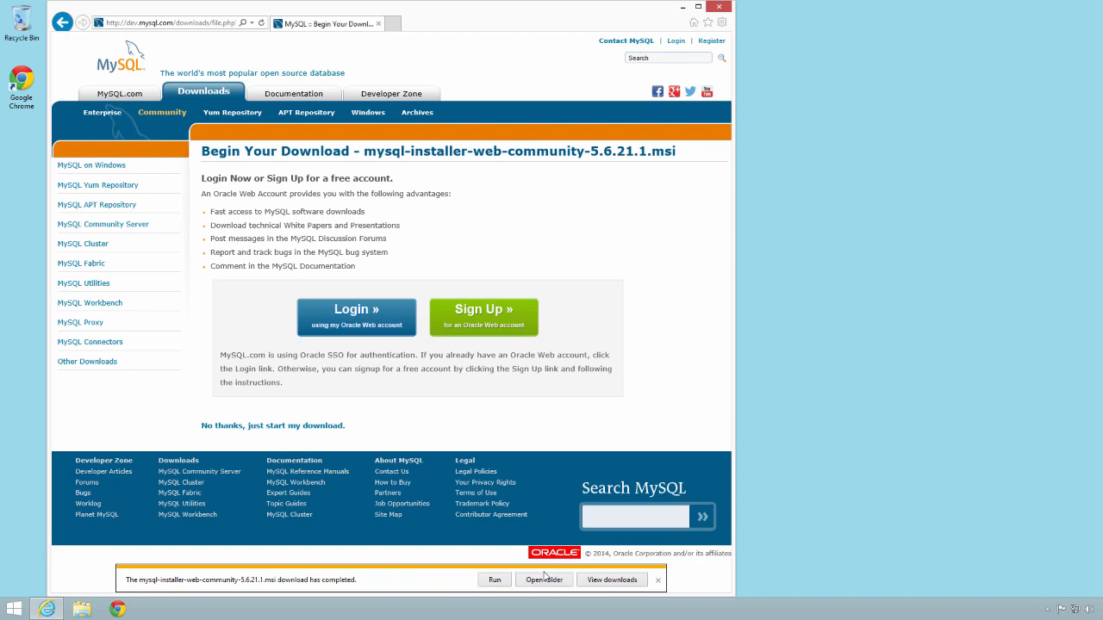
mouse_move(659, 589)
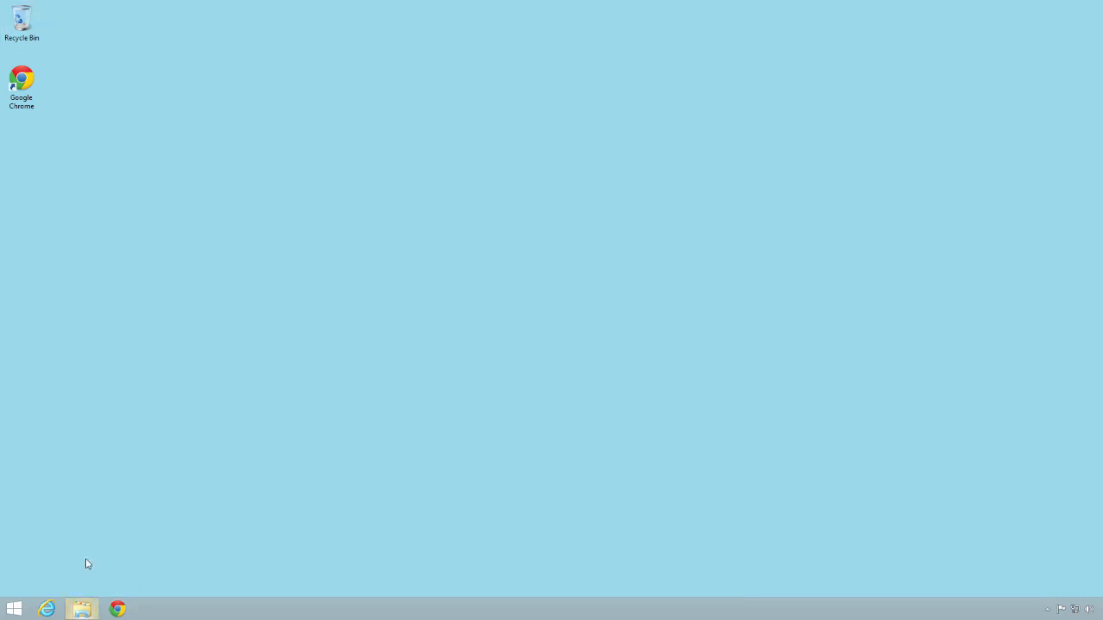
Step: Launch mysql-installer-web-community-5.6.21.1 from the Downloads folder in File Explorer
left_click(82, 610)
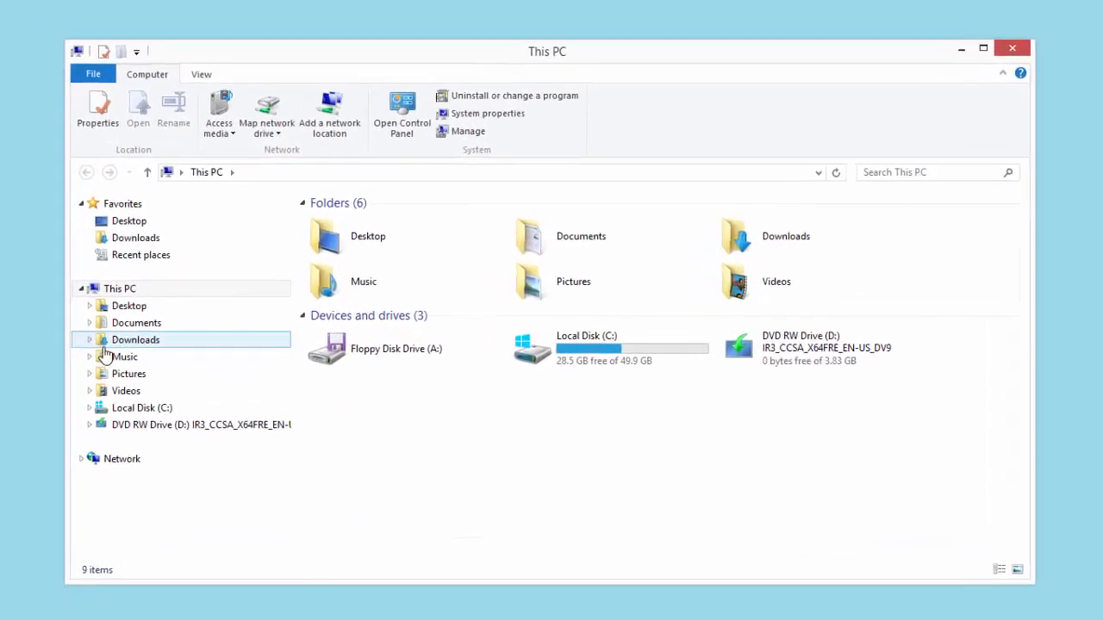
double_click(134, 339)
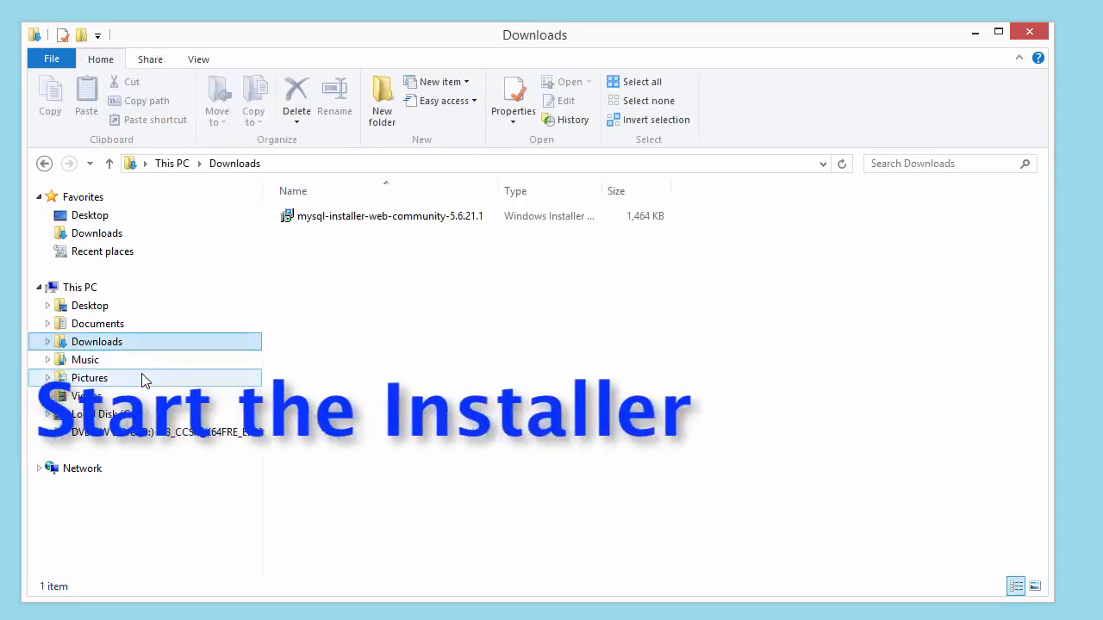
left_click(390, 216)
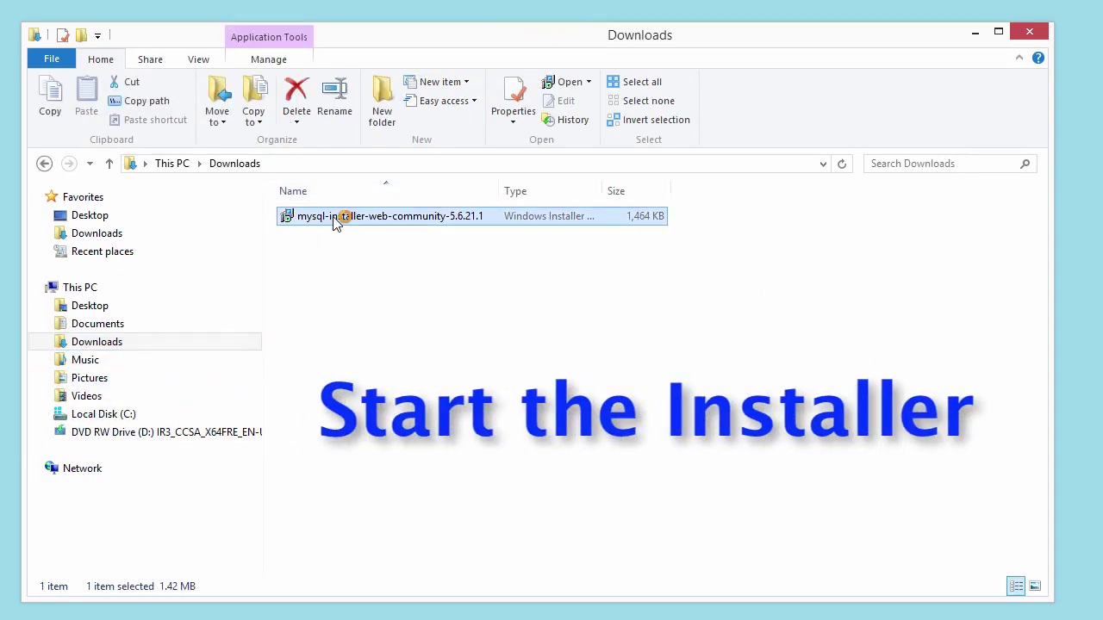
double_click(389, 216)
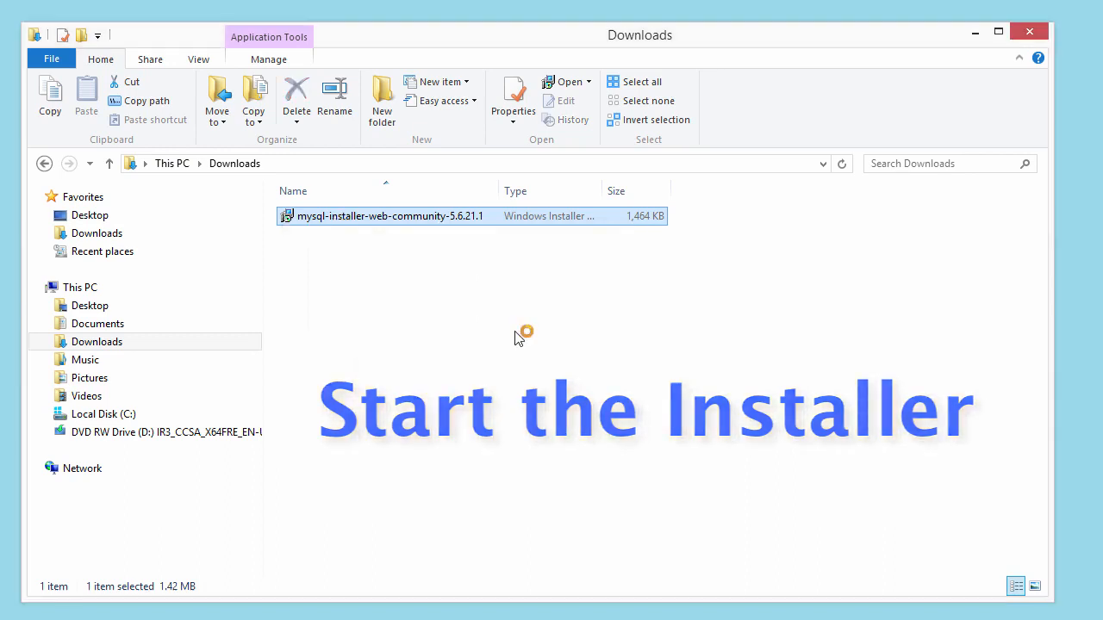
double_click(390, 215)
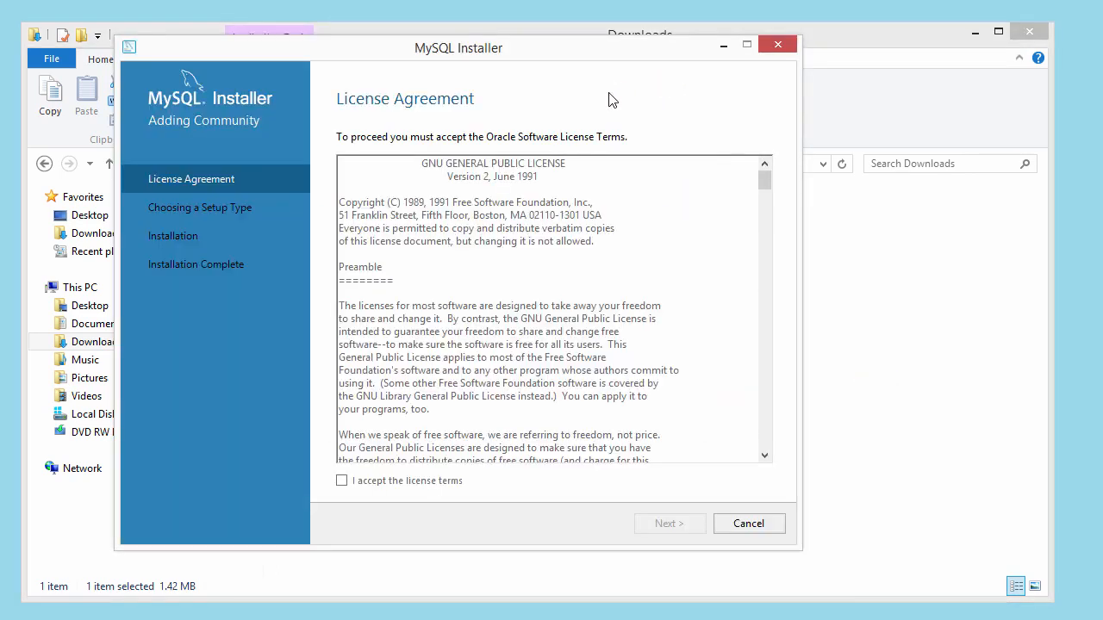
mouse_move(242, 315)
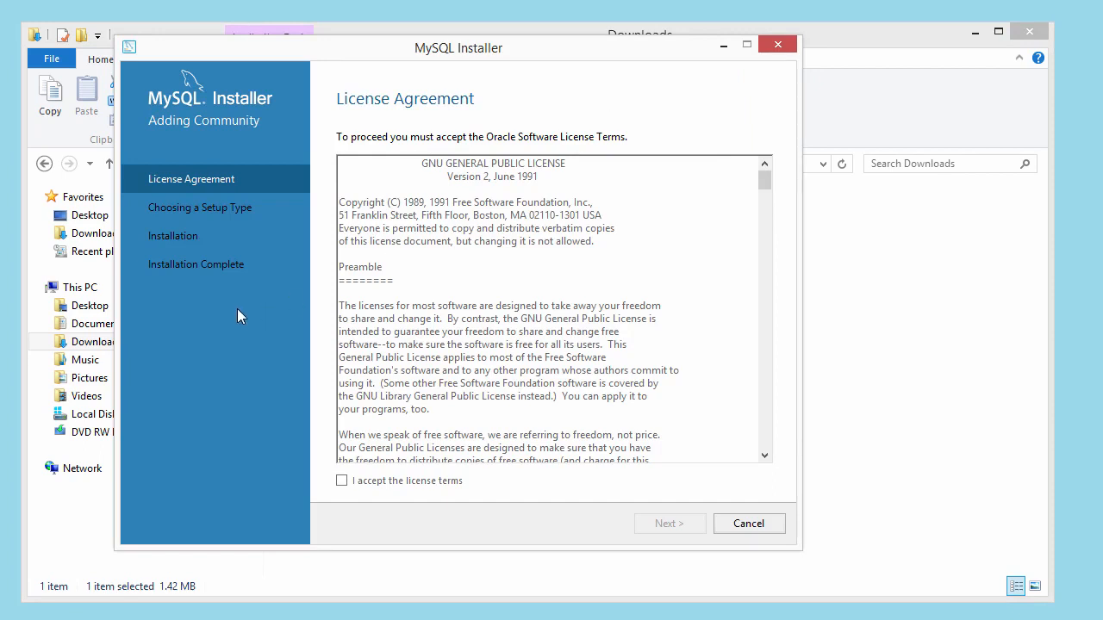
mouse_move(455, 472)
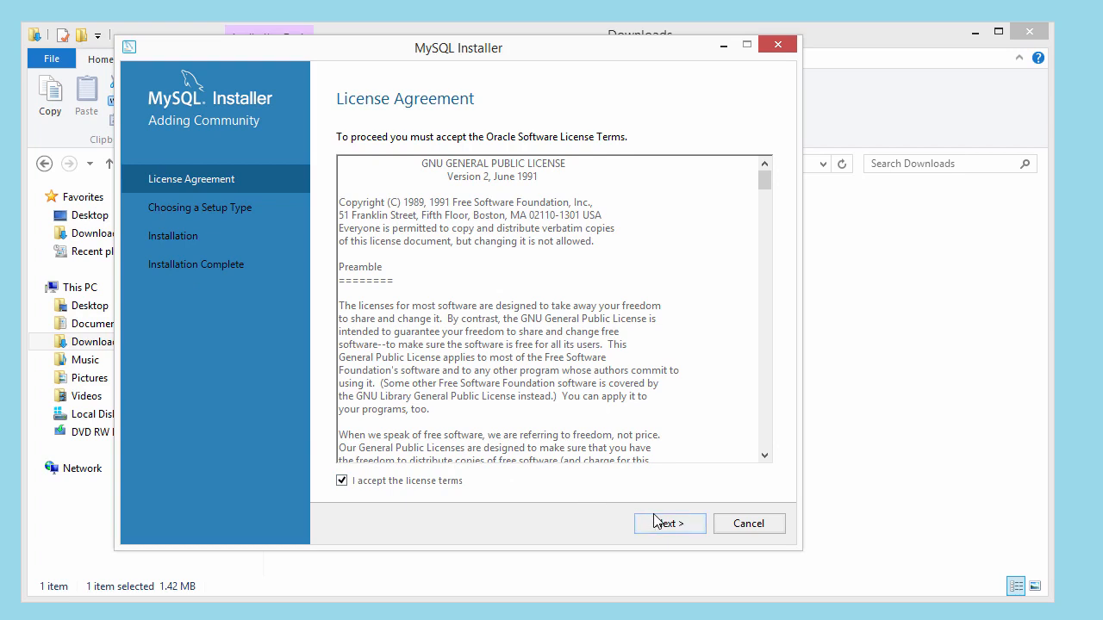
Step: Accept the license terms and advance to Choosing a Setup Type
left_click(668, 524)
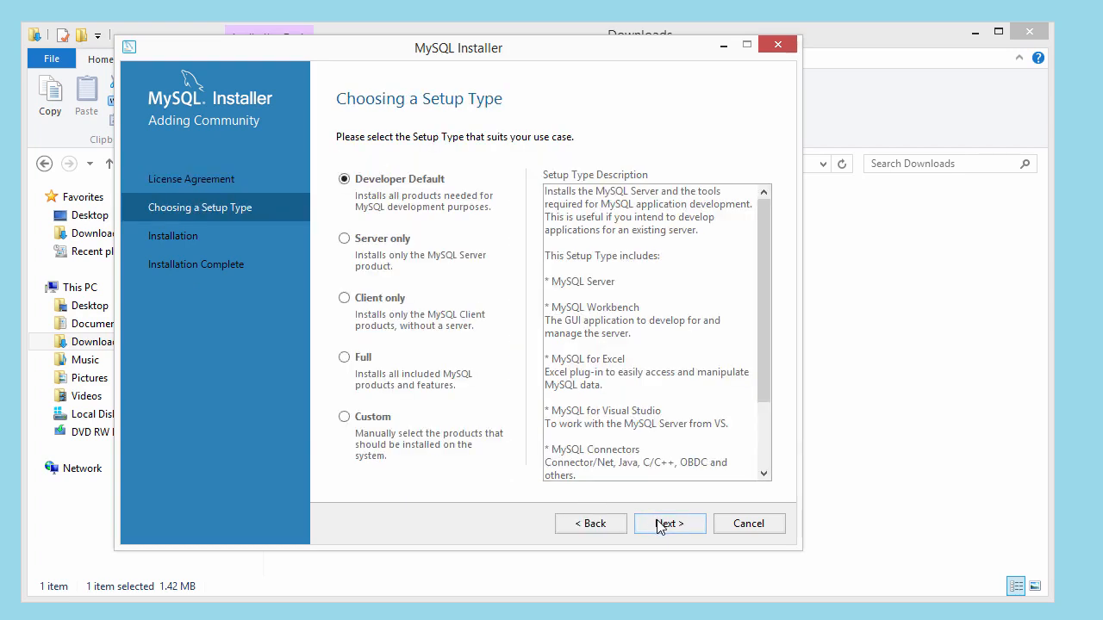
mouse_move(458, 193)
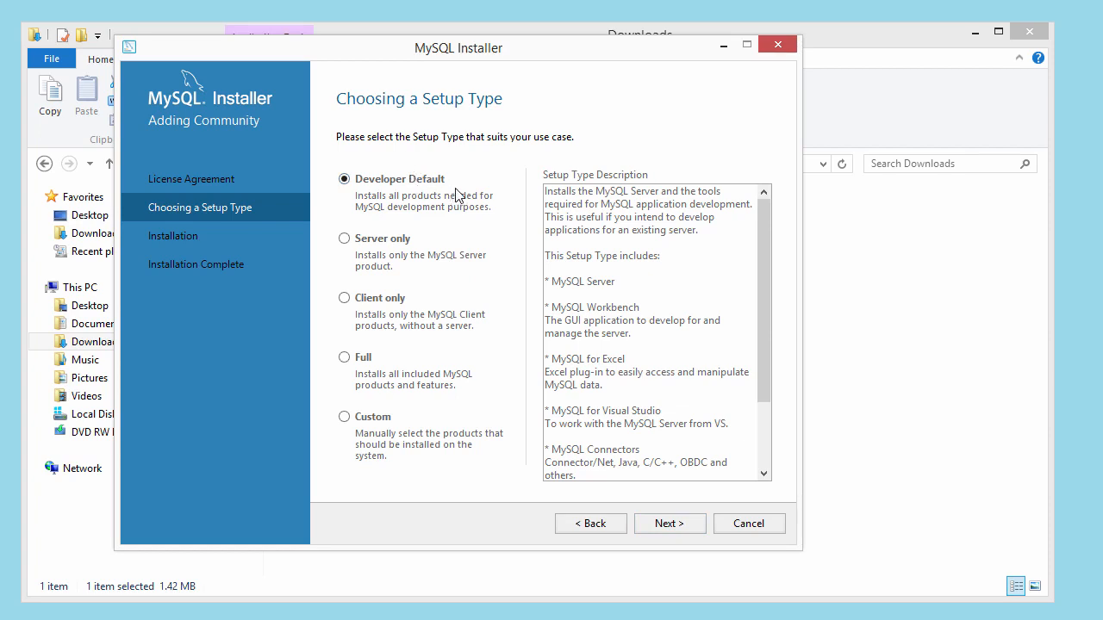
mouse_move(670, 524)
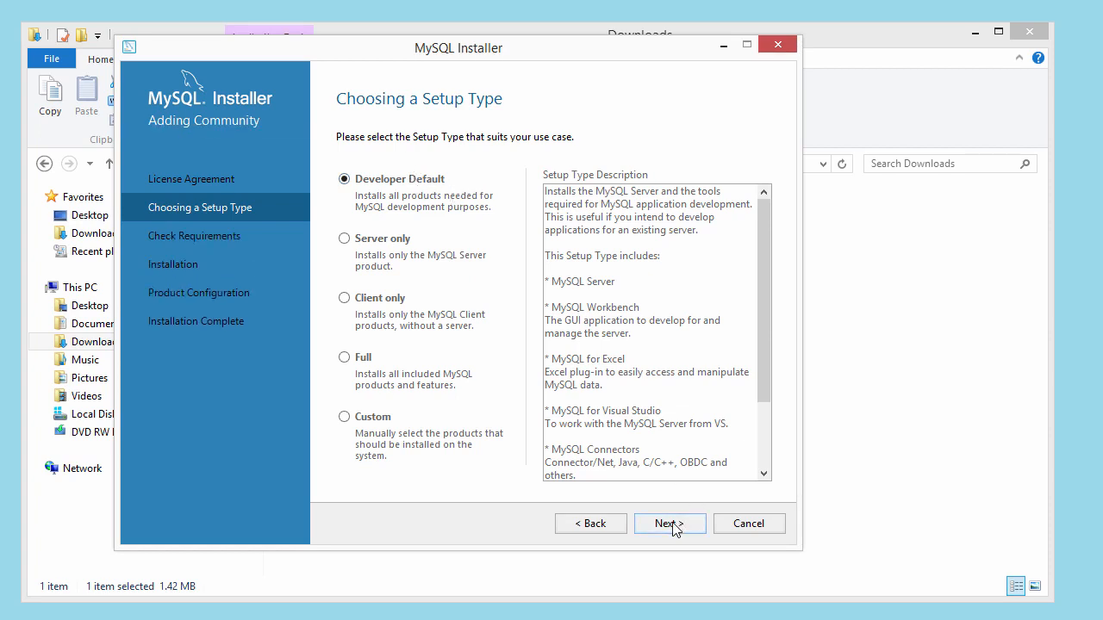
Step: Keep Developer Default, execute the requirements fix, and confirm proceeding despite remaining failures
left_click(669, 524)
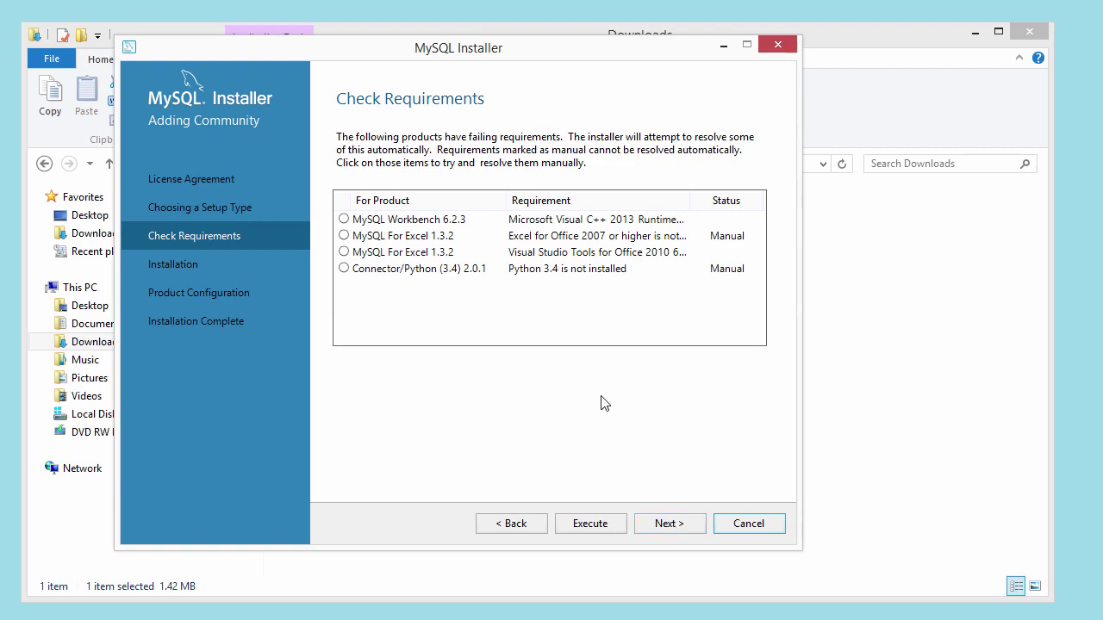
mouse_move(537, 226)
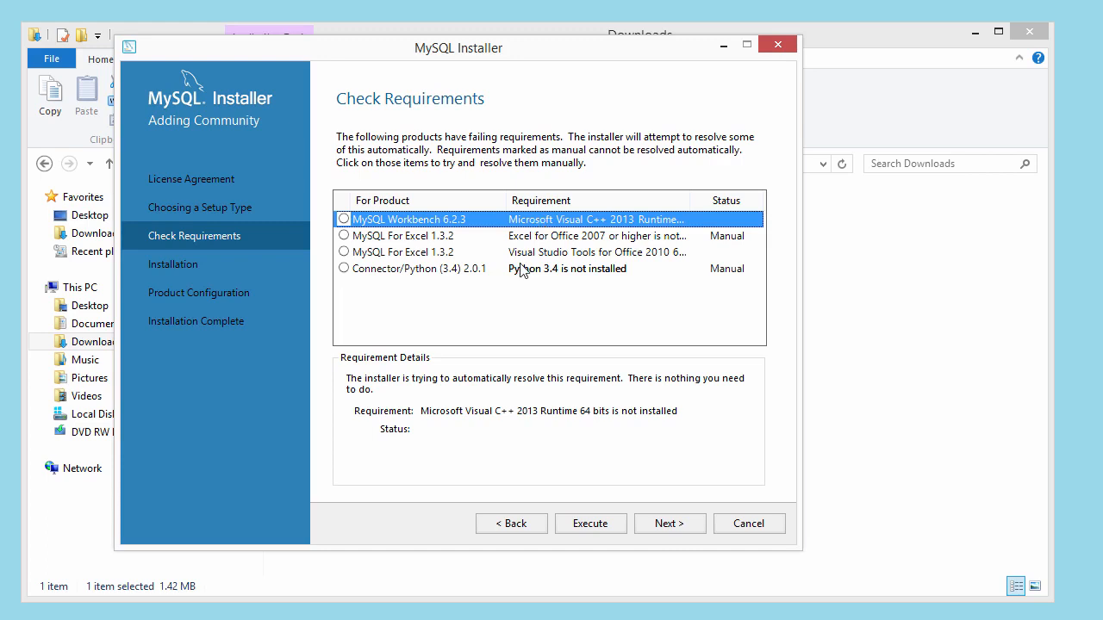
mouse_move(613, 495)
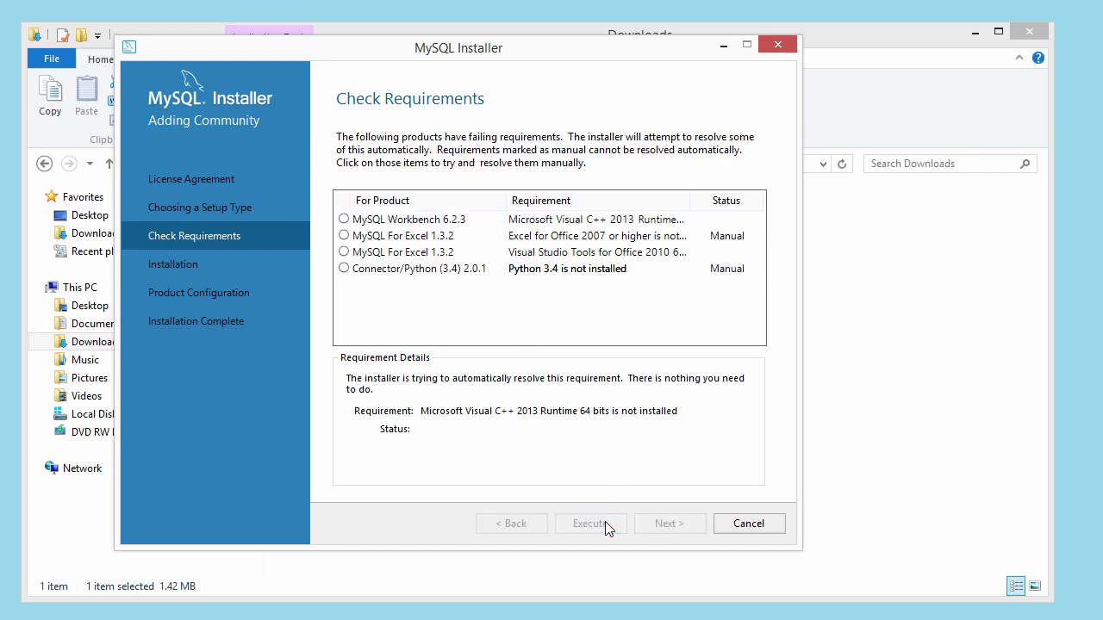
left_click(589, 524)
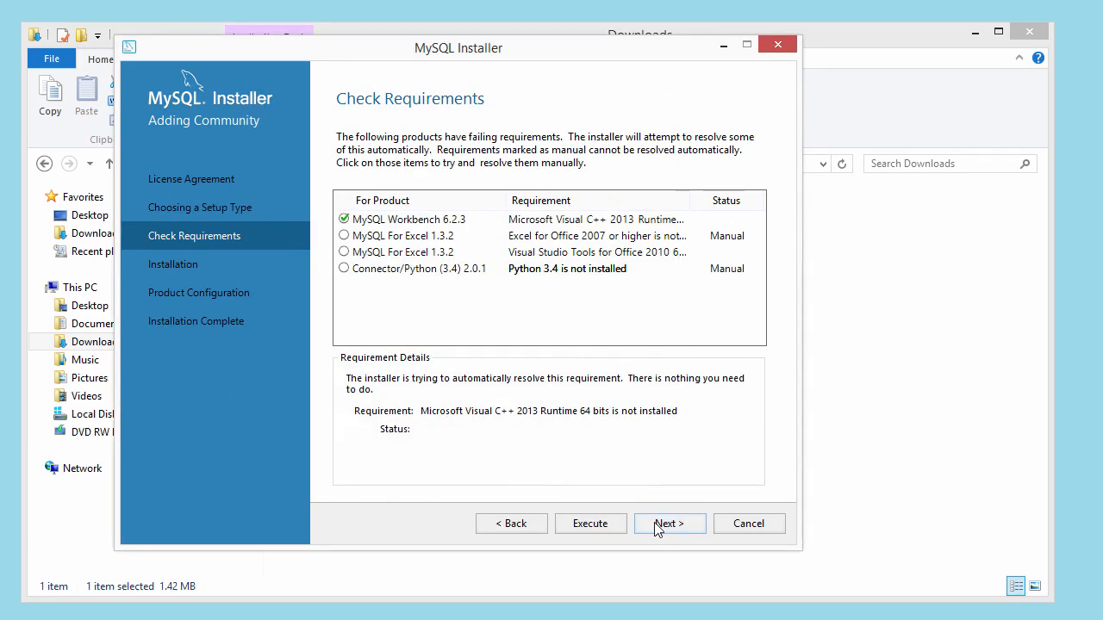
left_click(669, 524)
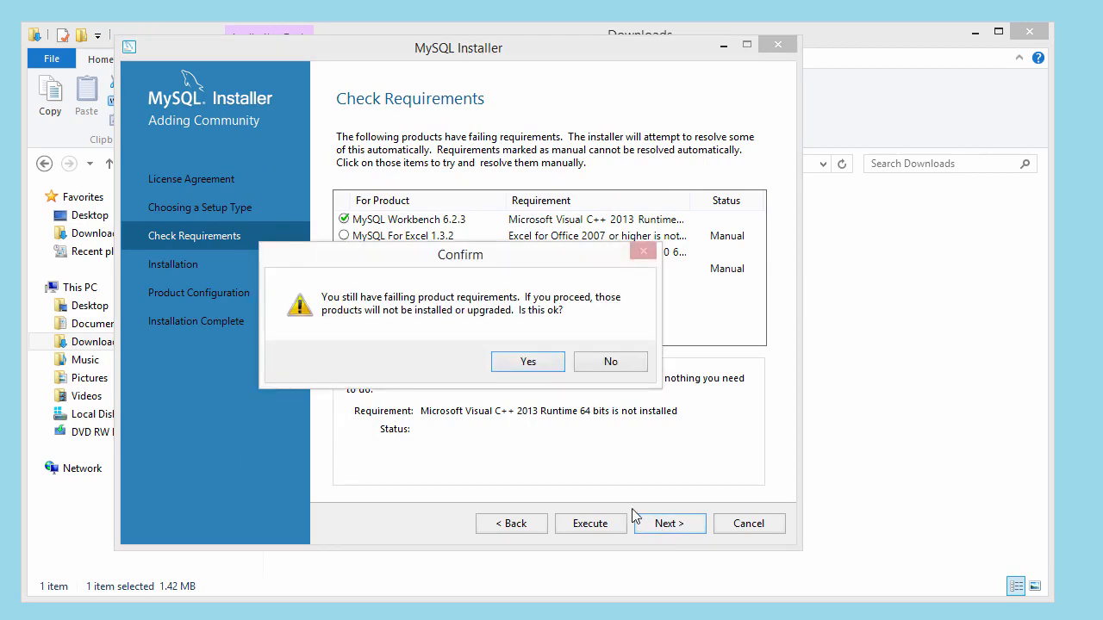
left_click(527, 362)
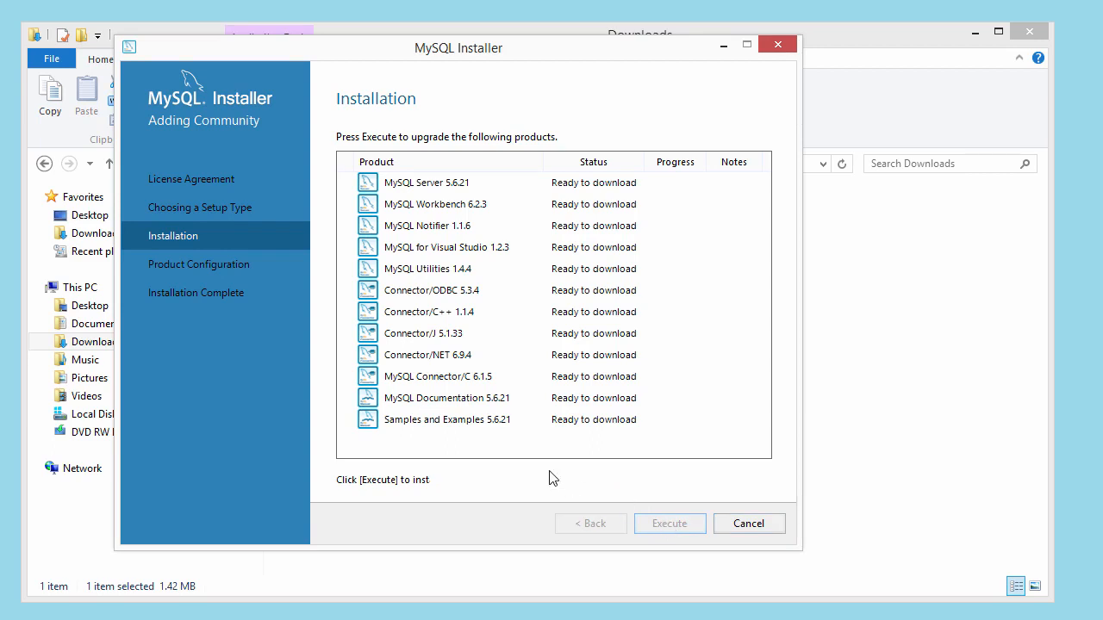
Step: Download and install the listed products, then begin MySQL Server 5.6.21 configuration at Type and Networking
left_click(669, 524)
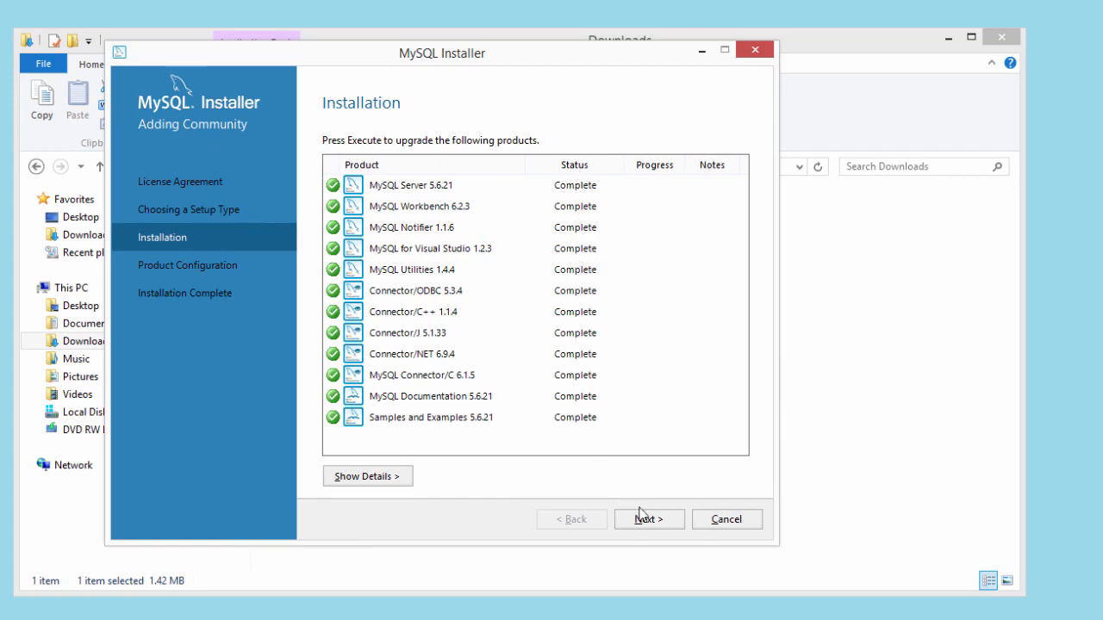
left_click(648, 519)
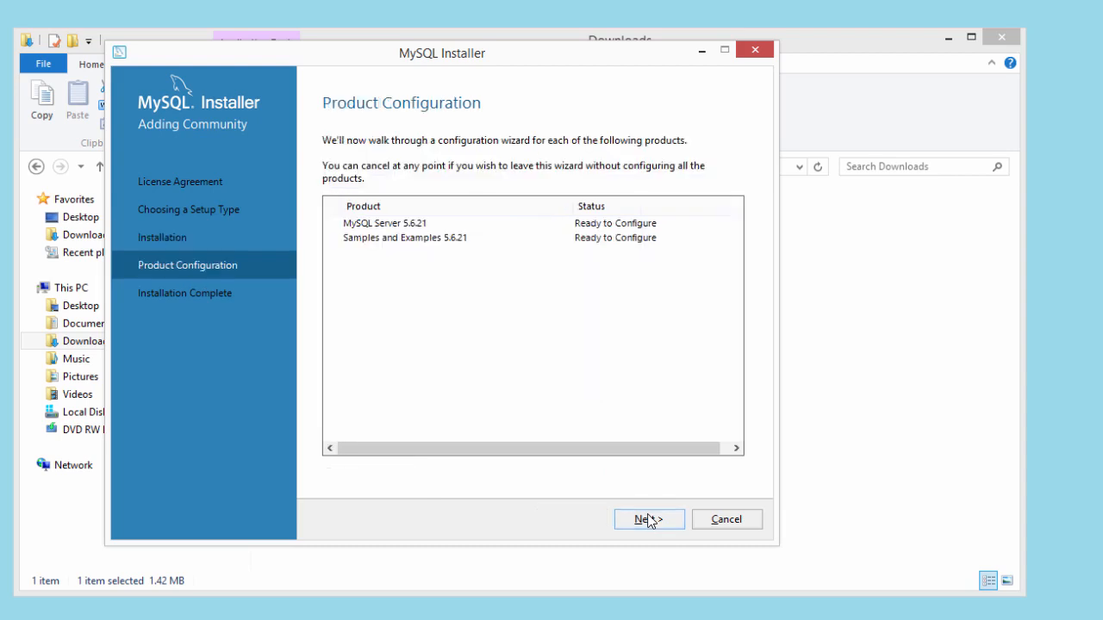
left_click(648, 519)
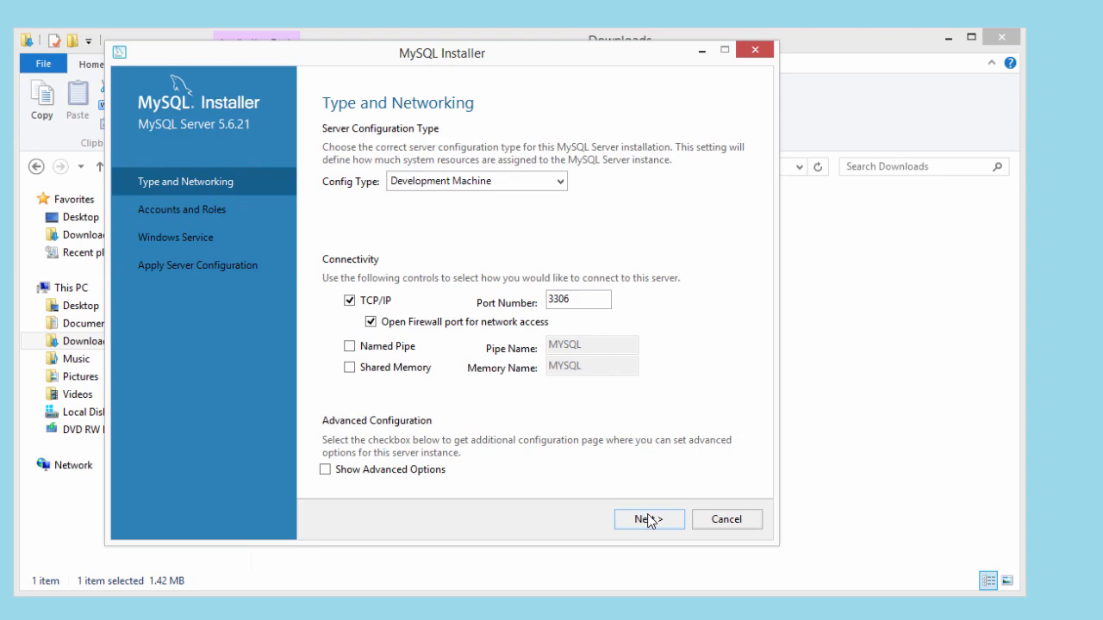
Step: Keep the networking defaults and set a confirmed strong root password, advancing to Windows Service
left_click(648, 519)
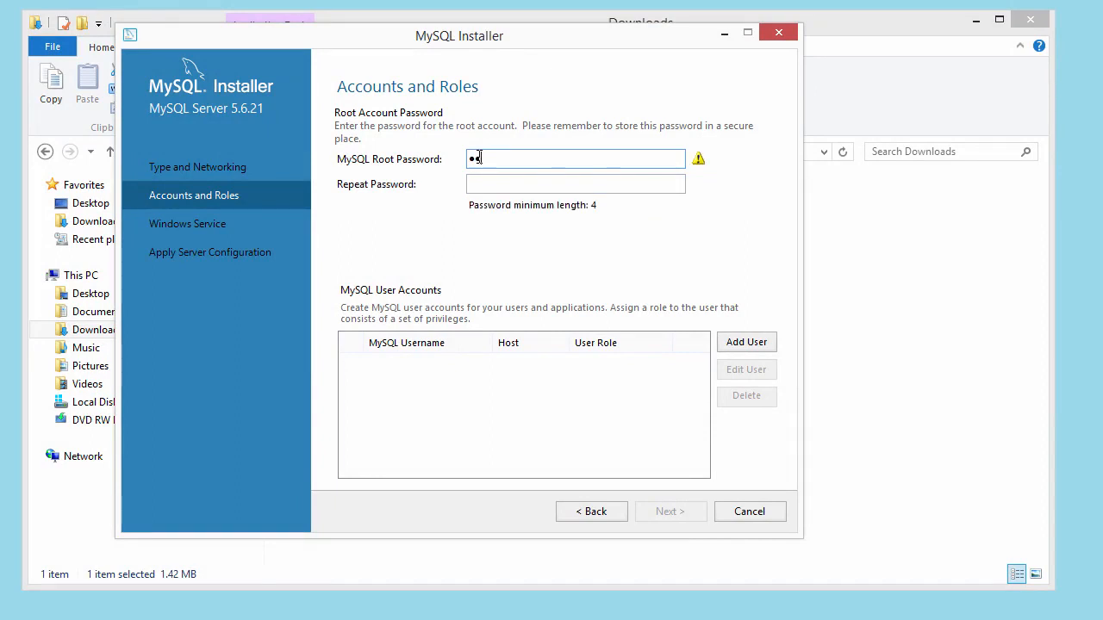
type("password")
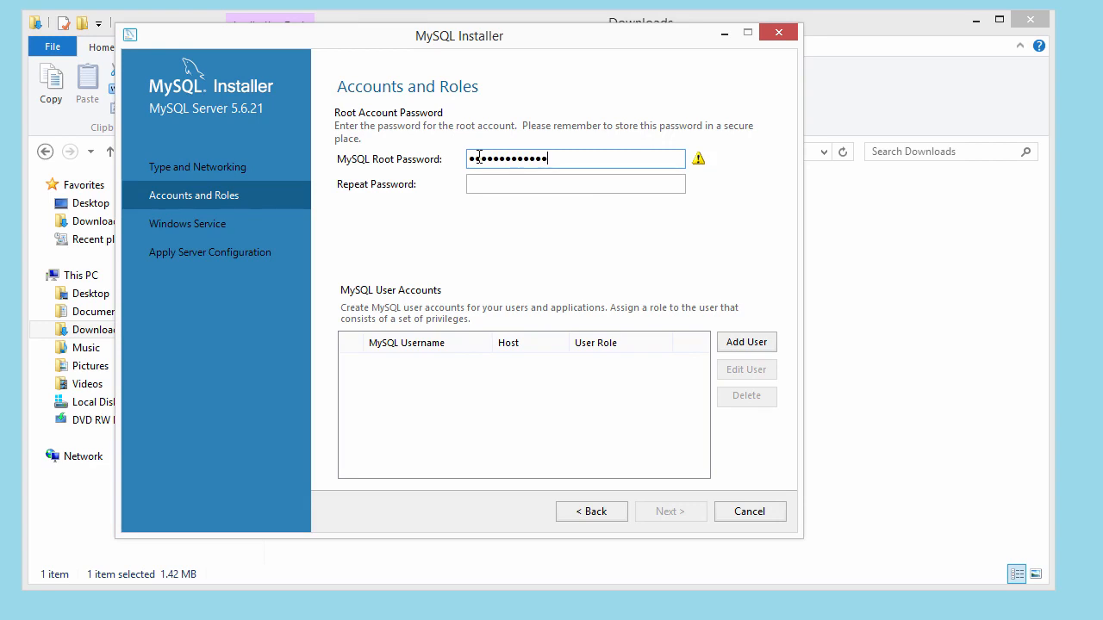
type("•••")
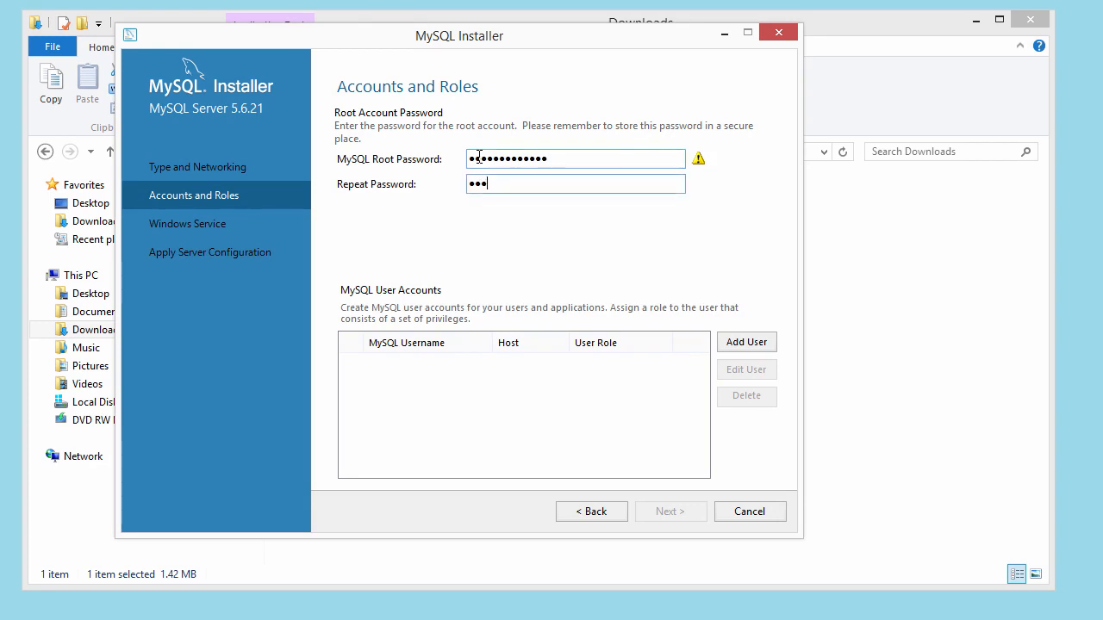
type("••••••••••")
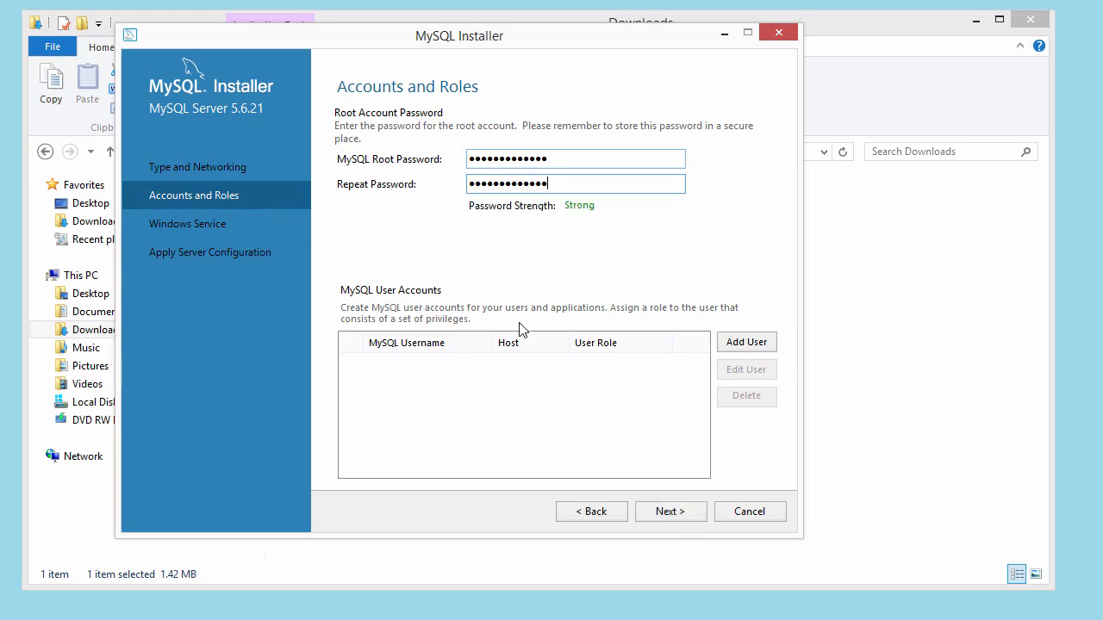
mouse_move(721, 479)
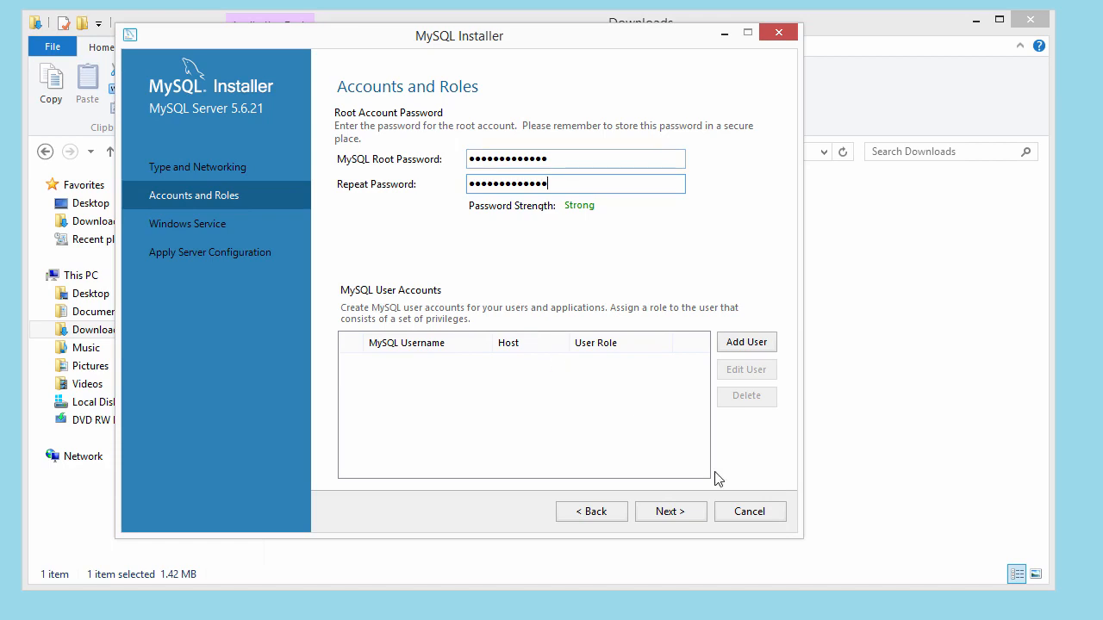
left_click(670, 510)
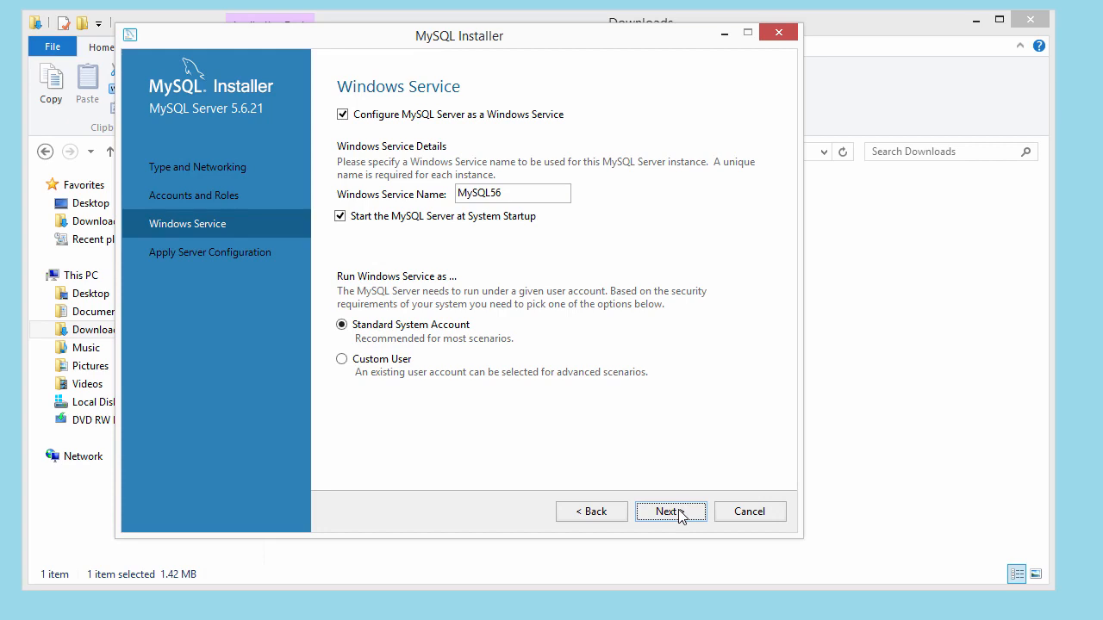
Step: Keep default Windows service settings and execute Apply Server Configuration to completion
left_click(671, 510)
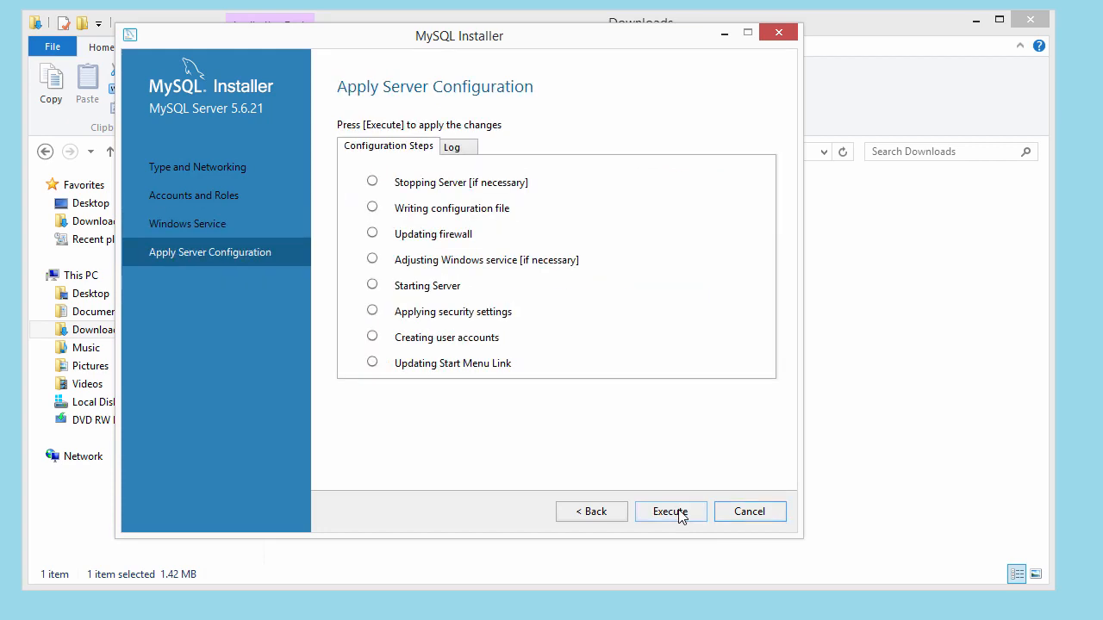
left_click(670, 510)
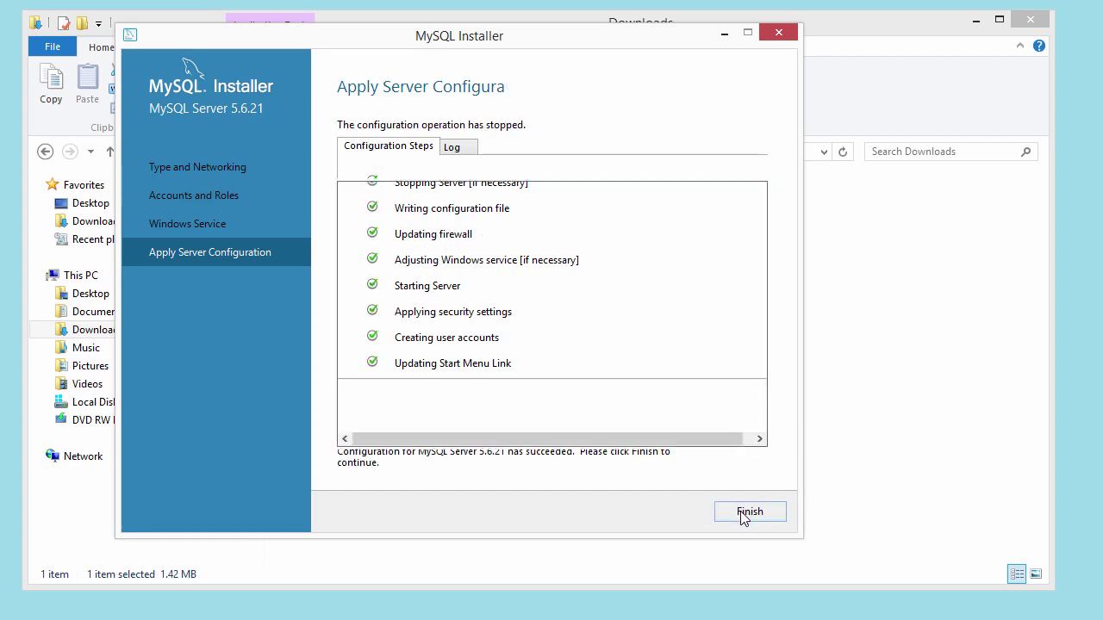
left_click(748, 510)
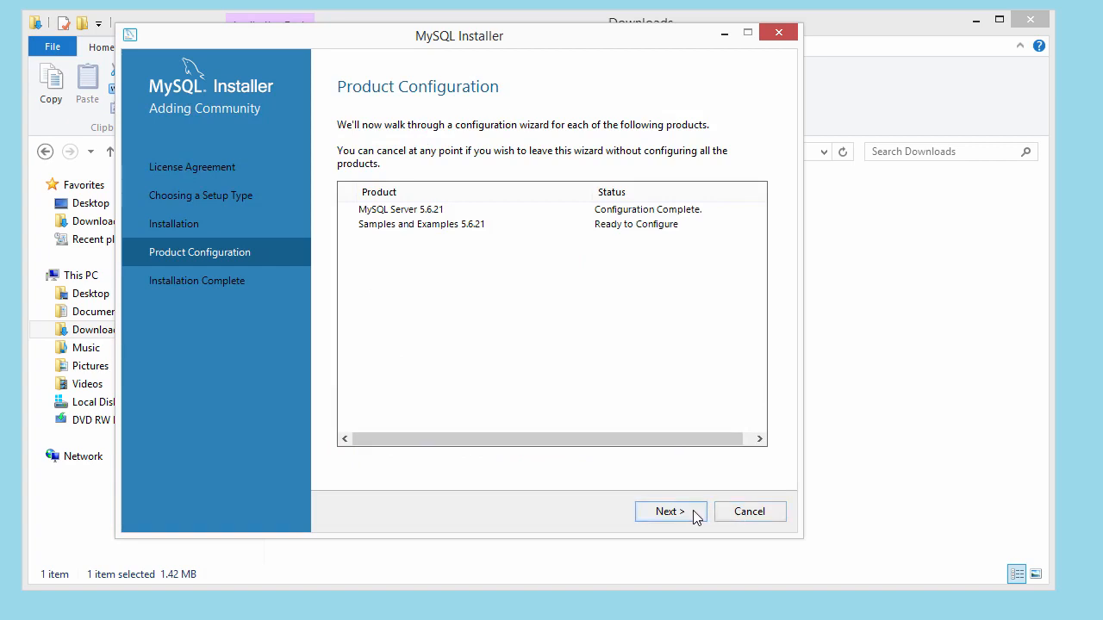
Step: Check the root connection for Samples and Examples 5.6.21, then finish installation launching MySQL Workbench
left_click(668, 510)
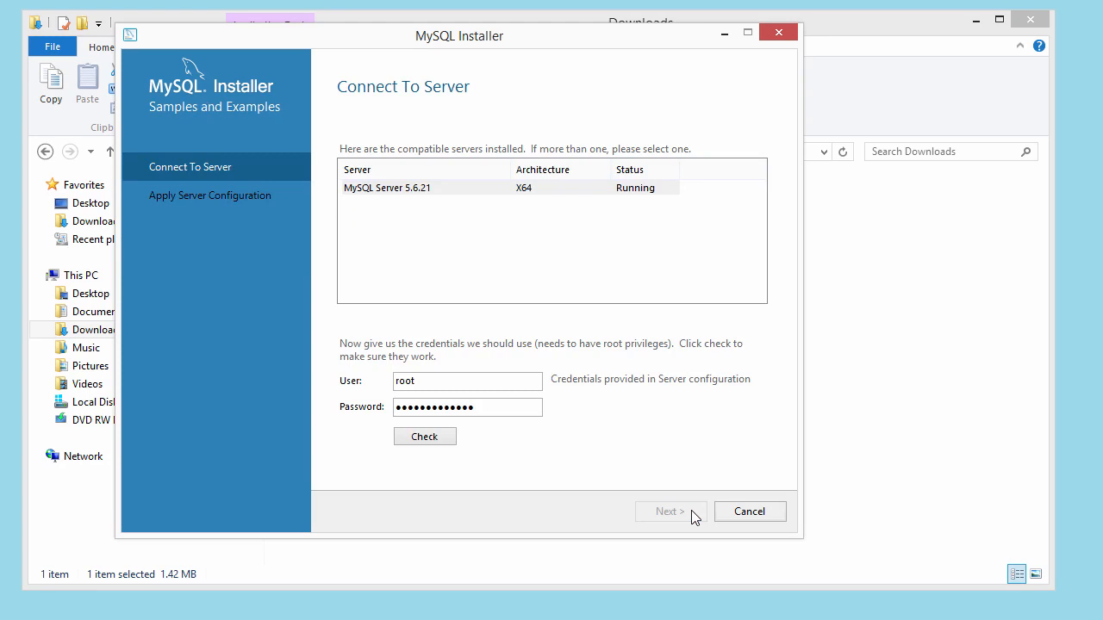
left_click(424, 436)
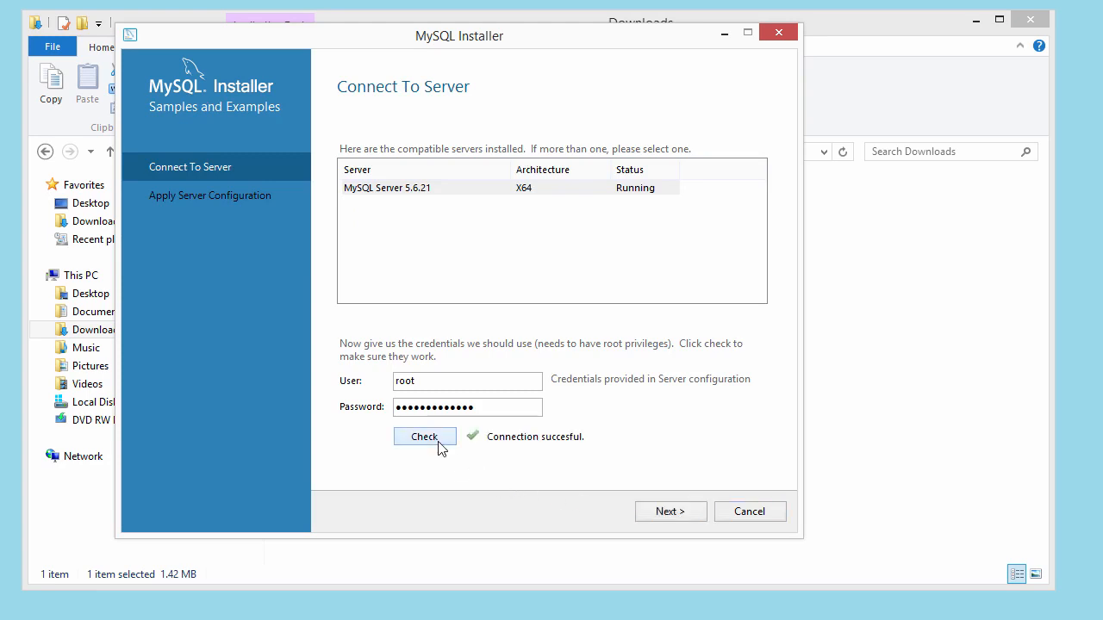
left_click(670, 510)
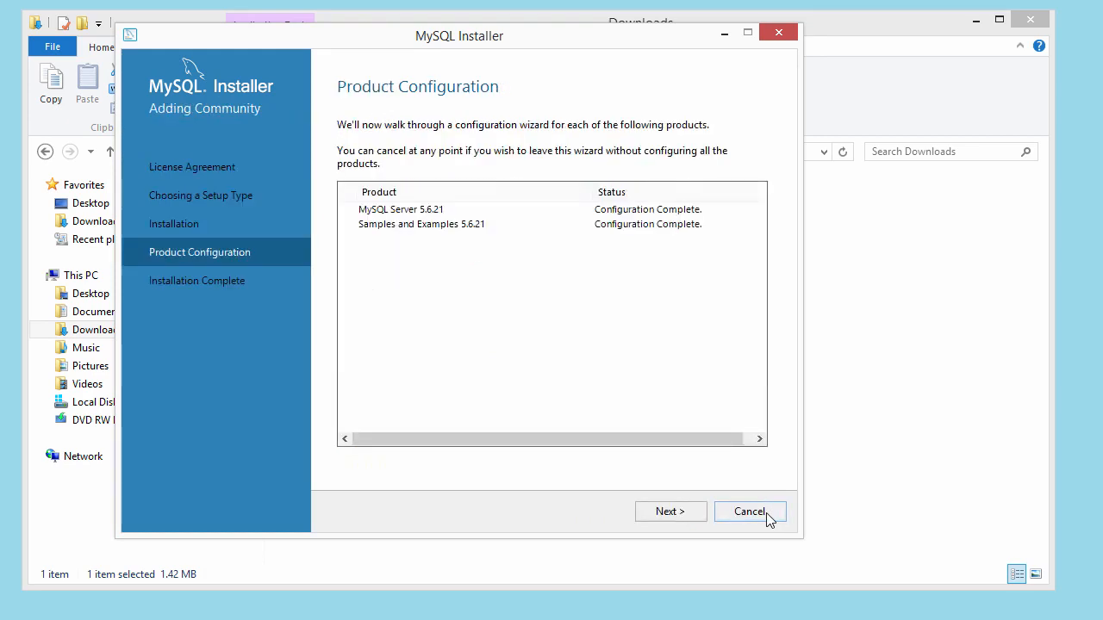
left_click(670, 510)
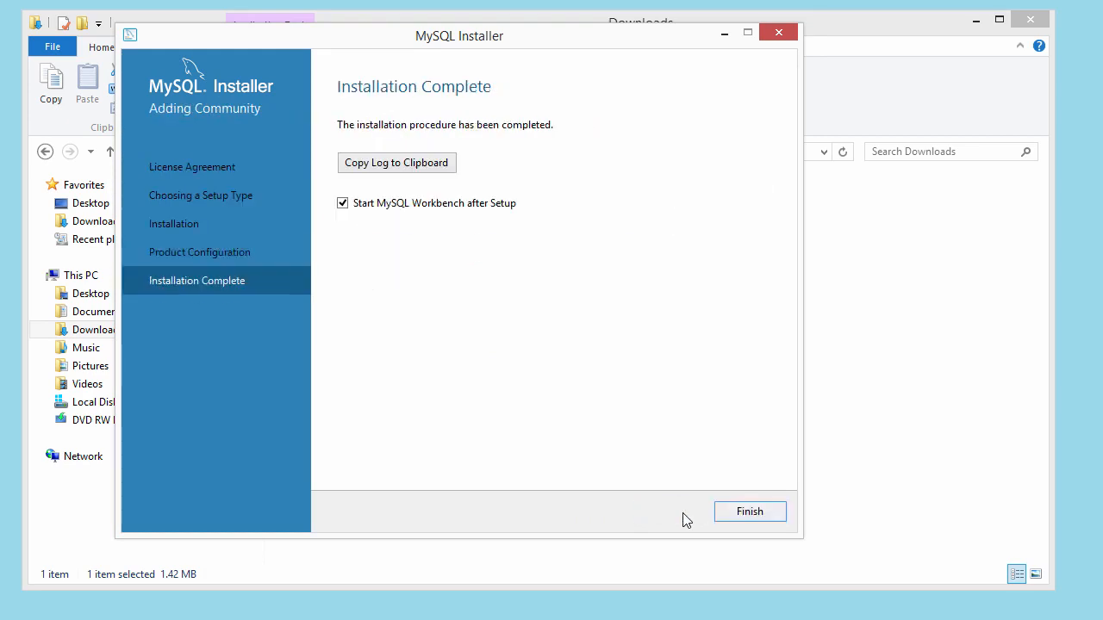
mouse_move(749, 512)
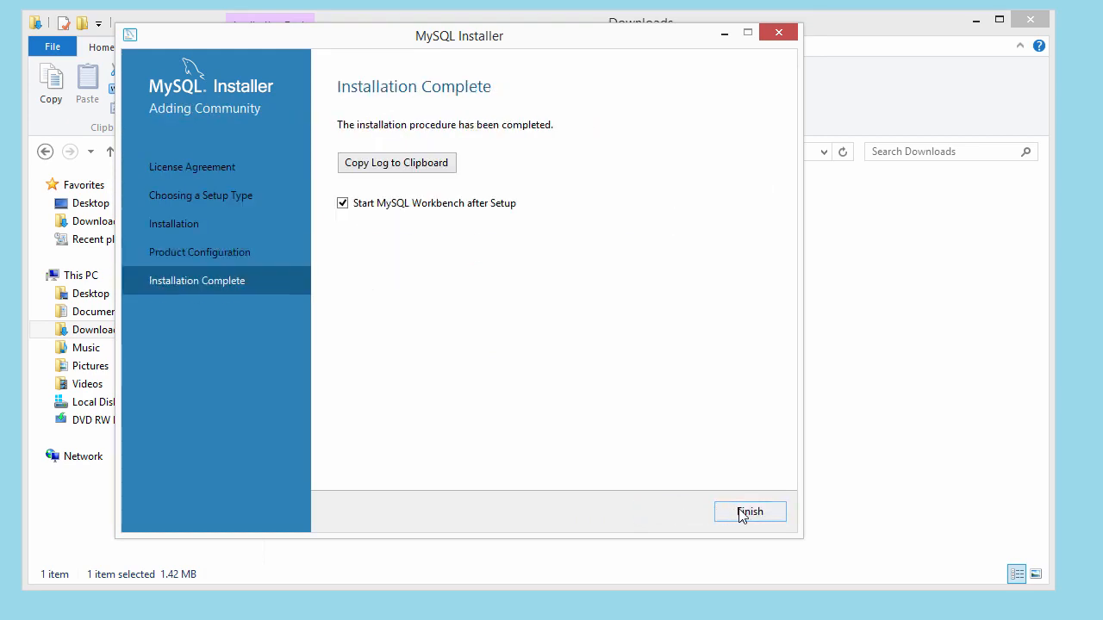
left_click(747, 511)
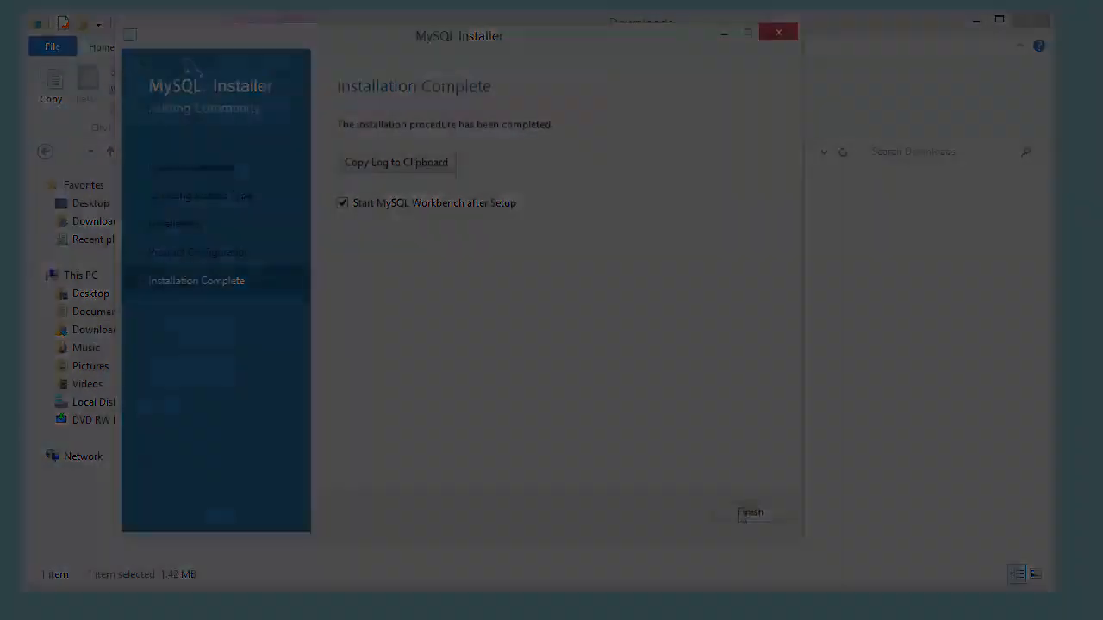
Step: Maximize the MySQL Workbench window showing the Local instance MySQL56 connection
left_click(748, 512)
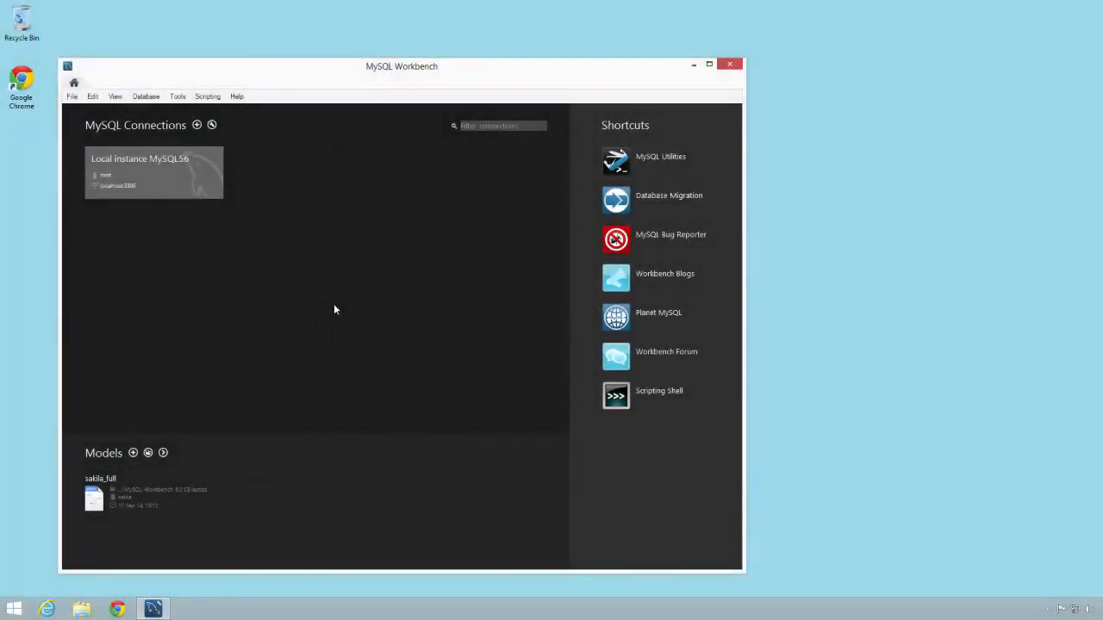
left_click(708, 64)
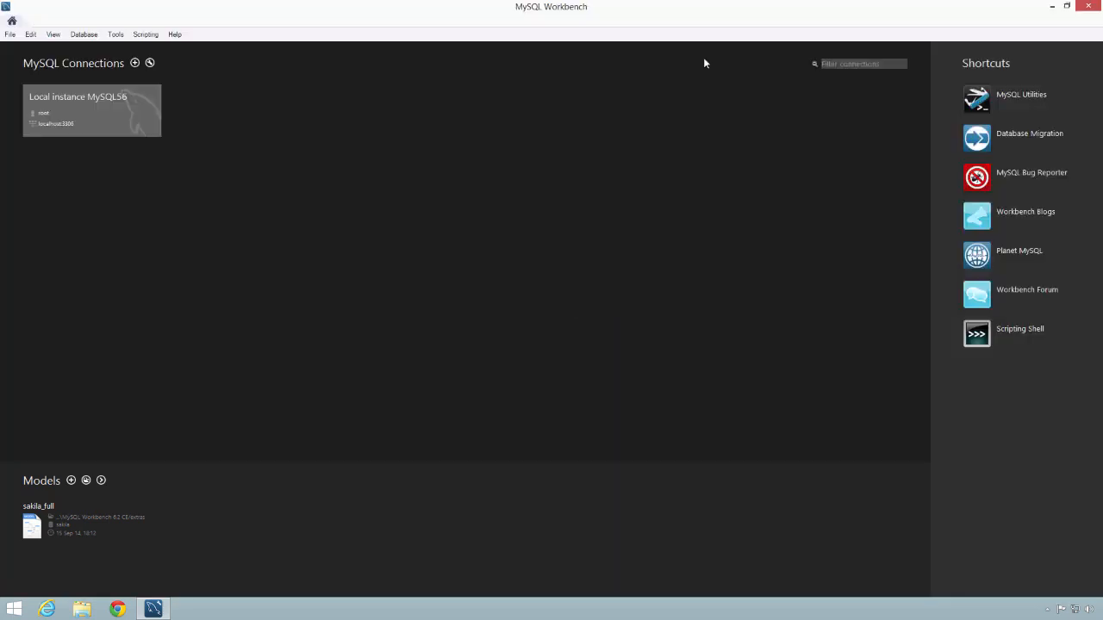
mouse_move(53, 124)
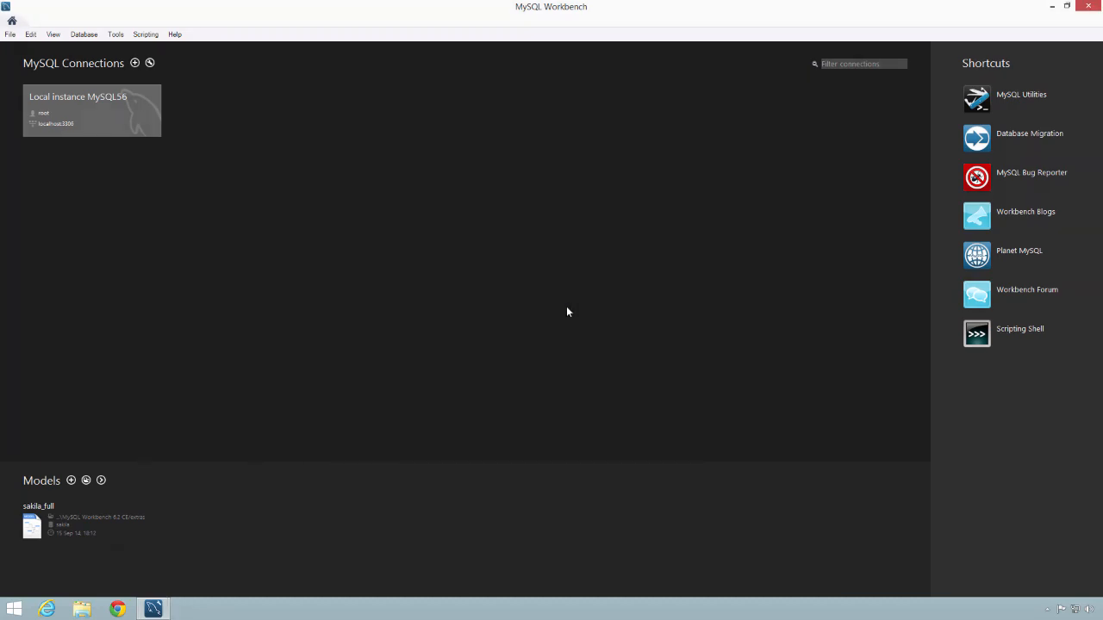
Step: Connect to Local instance MySQL56 and run Select Rows - Limit 1000 on world.city, selecting the Rotterdam row
double_click(92, 110)
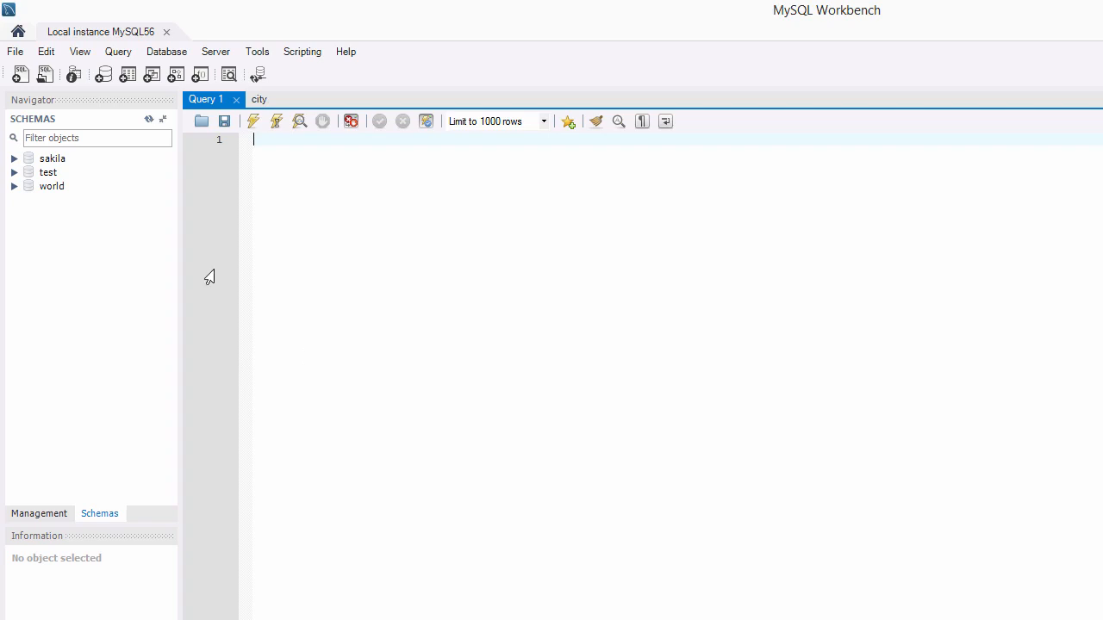
mouse_move(15, 193)
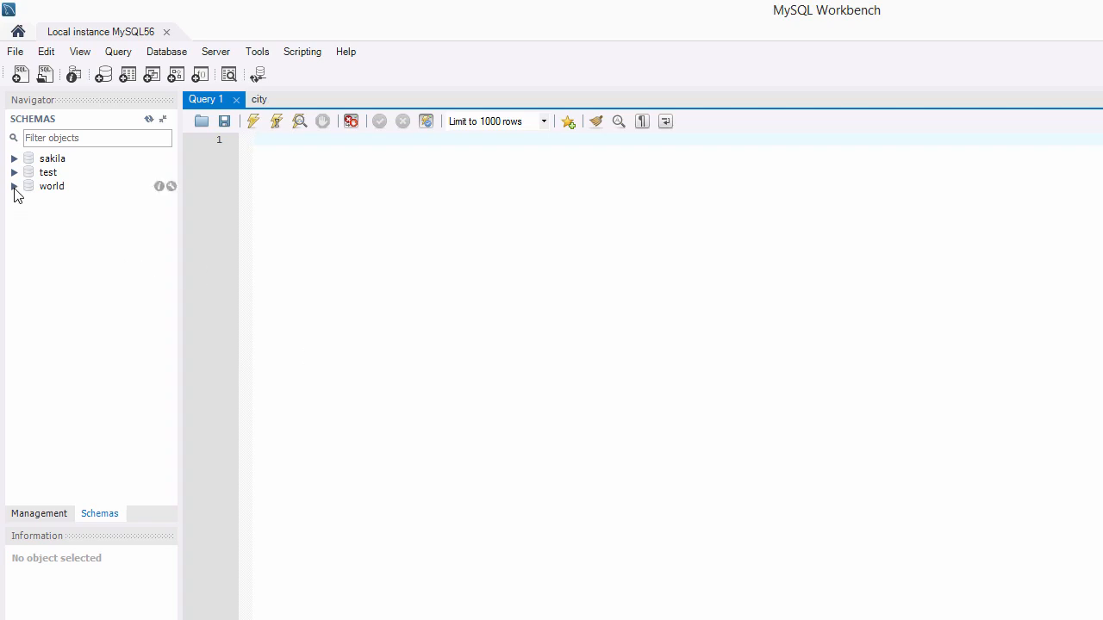
left_click(13, 186)
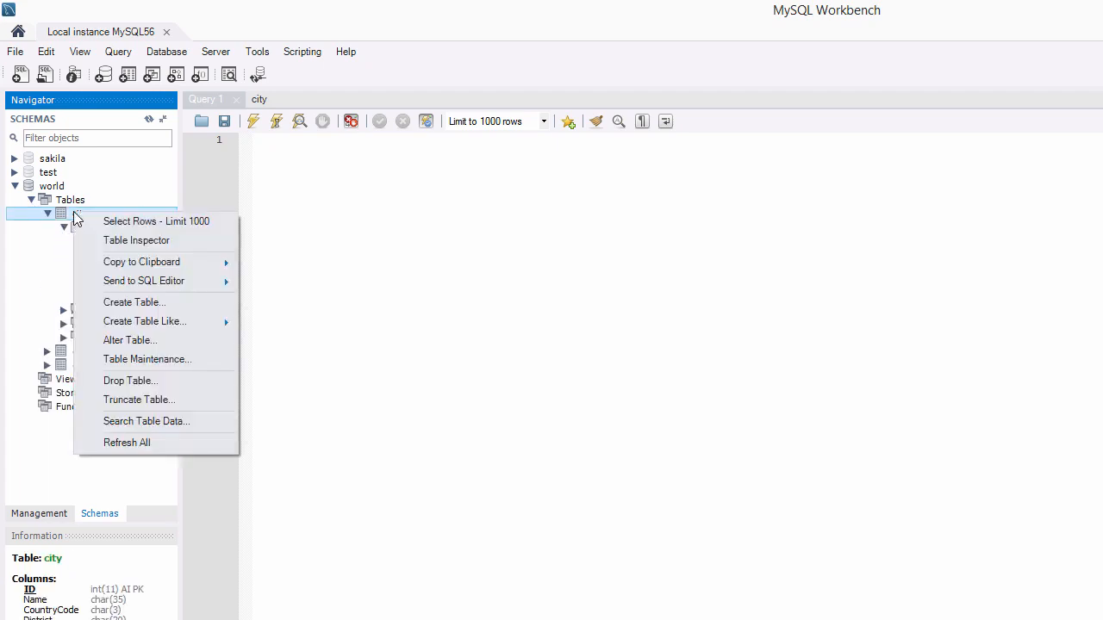
left_click(155, 221)
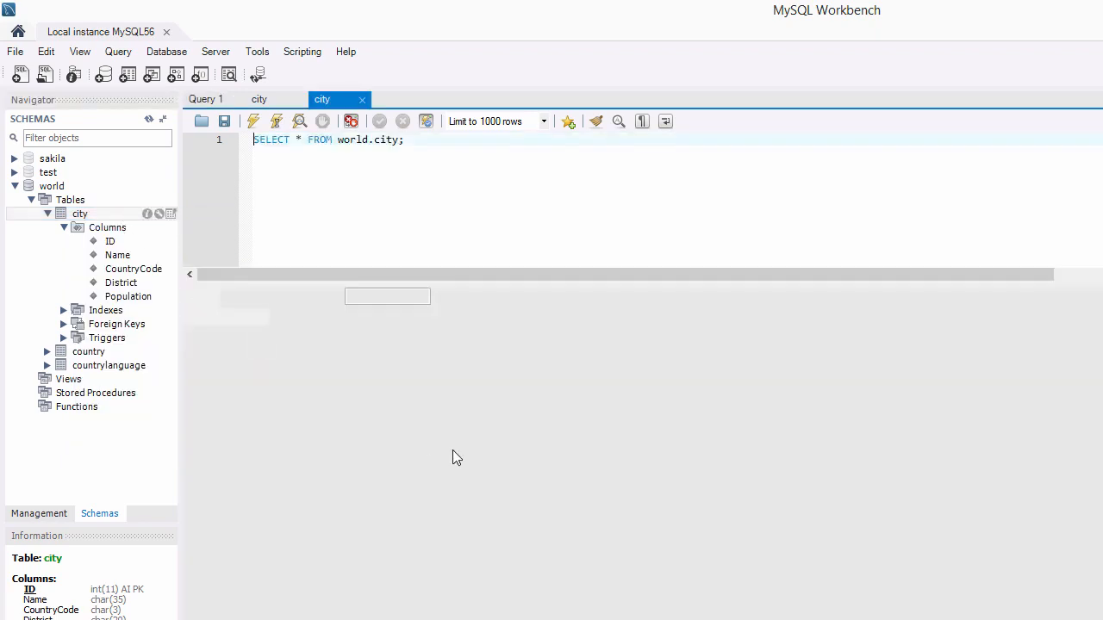
left_click(251, 120)
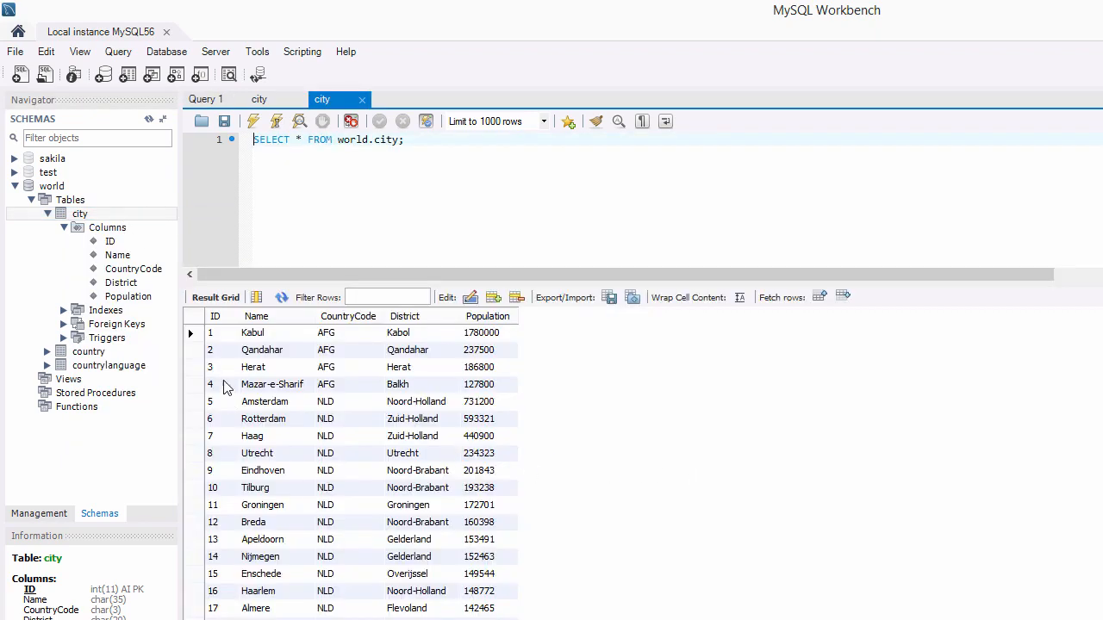
left_click(265, 401)
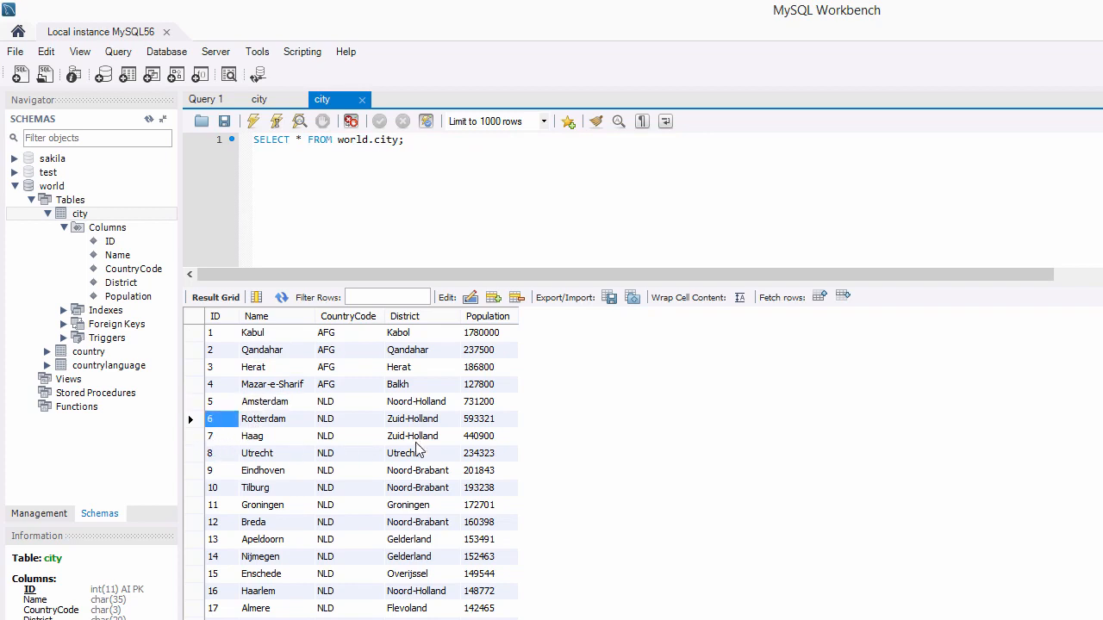
mouse_move(434, 448)
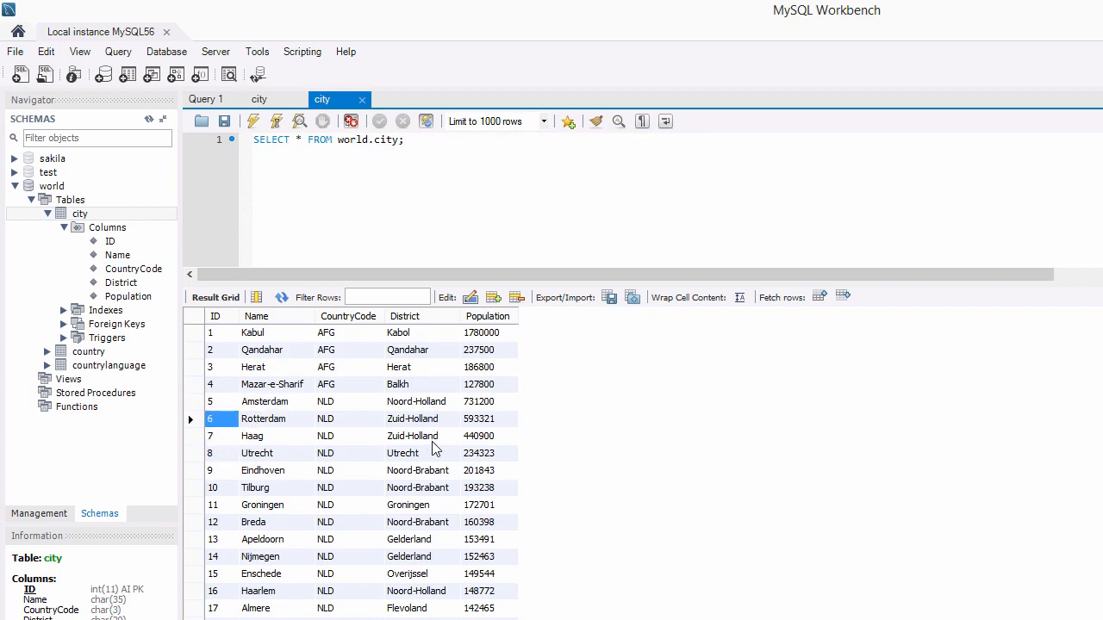